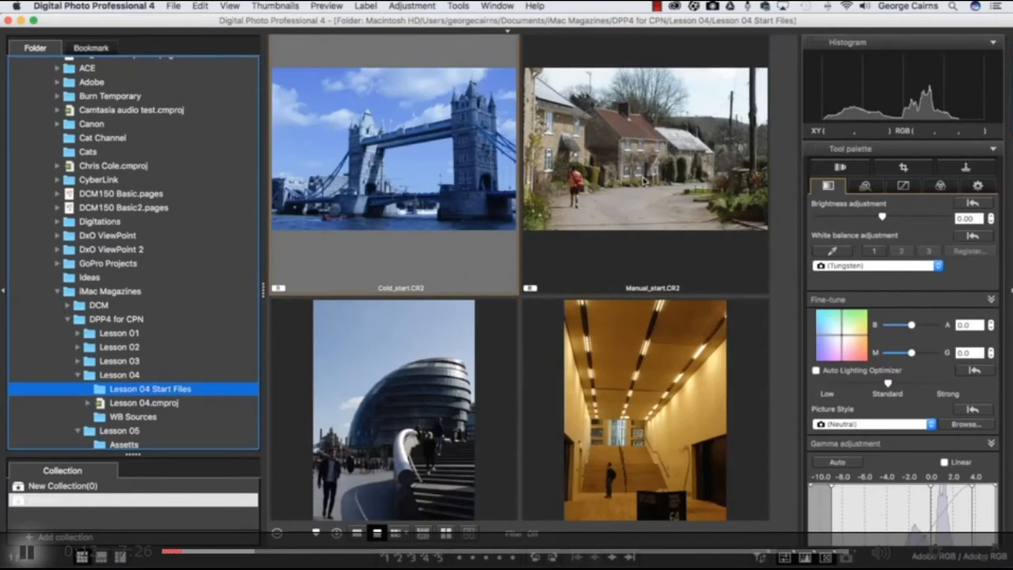
mouse_move(276, 49)
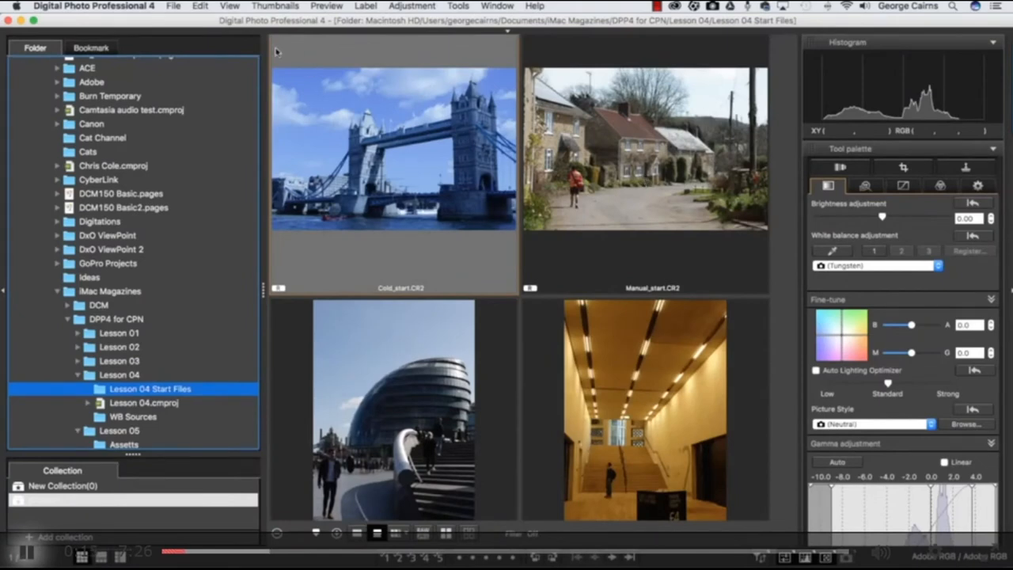
mouse_move(342, 214)
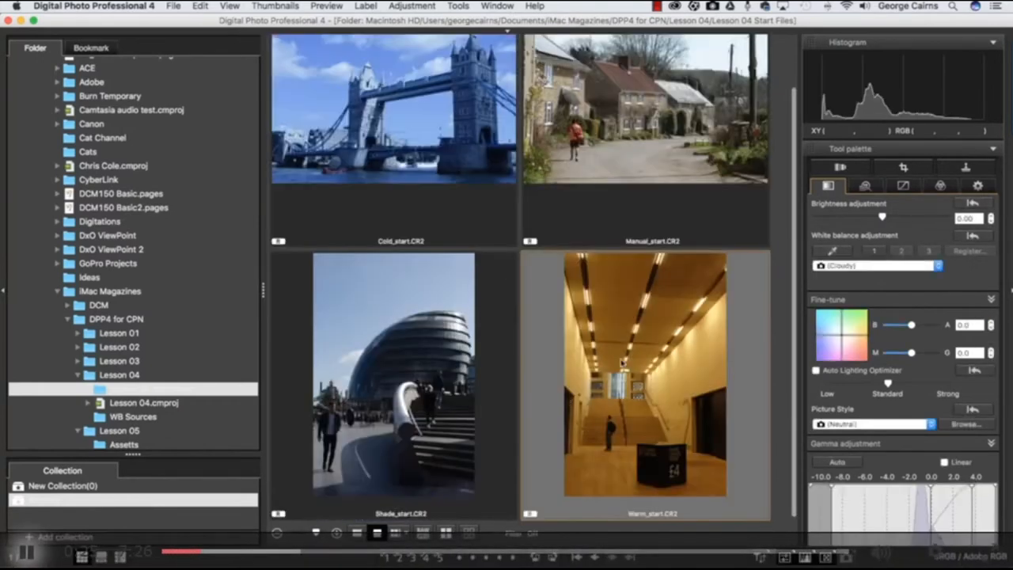
mouse_move(637, 326)
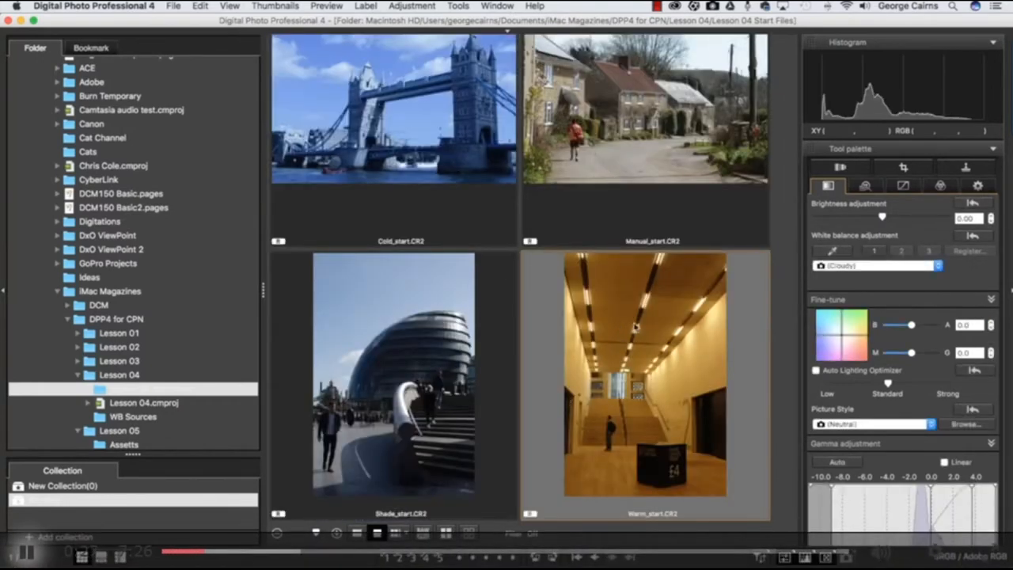
mouse_move(609, 440)
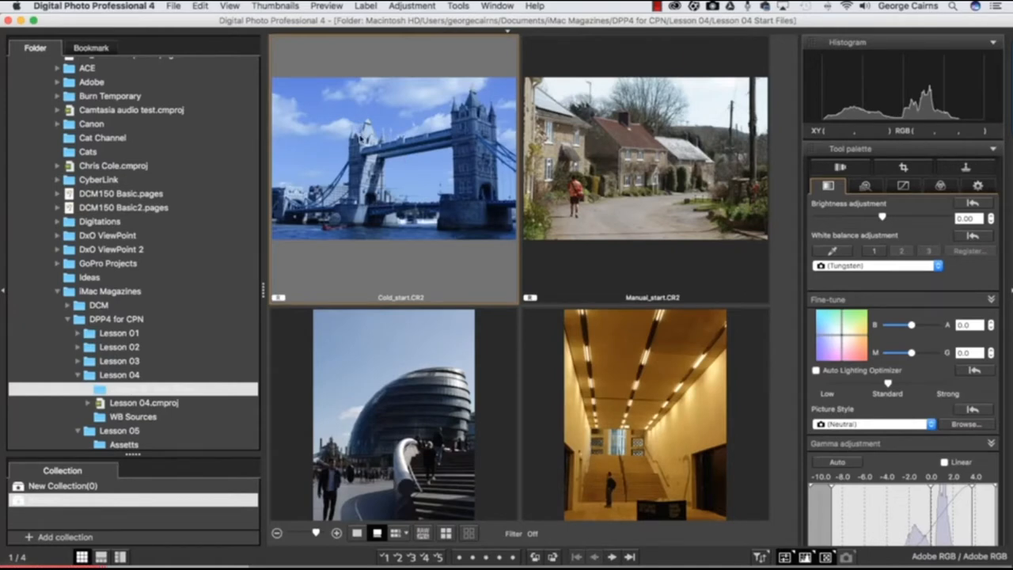
mouse_move(656, 380)
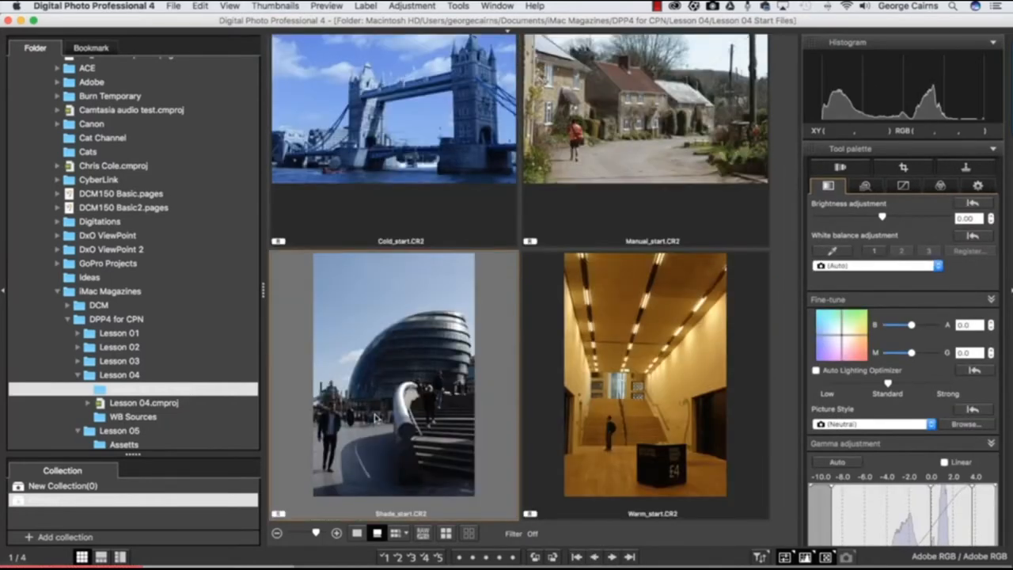
mouse_move(377, 370)
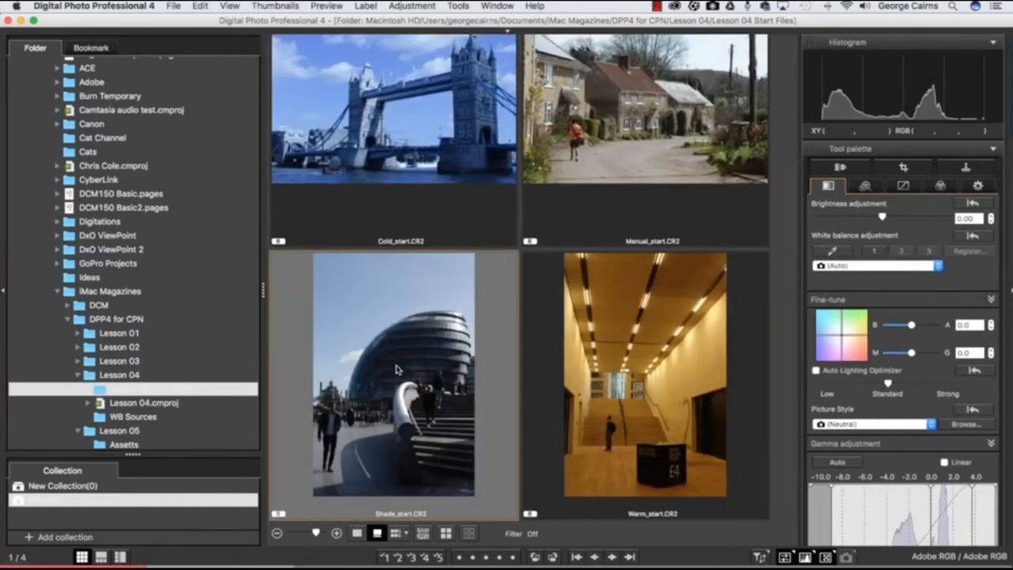
mouse_move(229, 67)
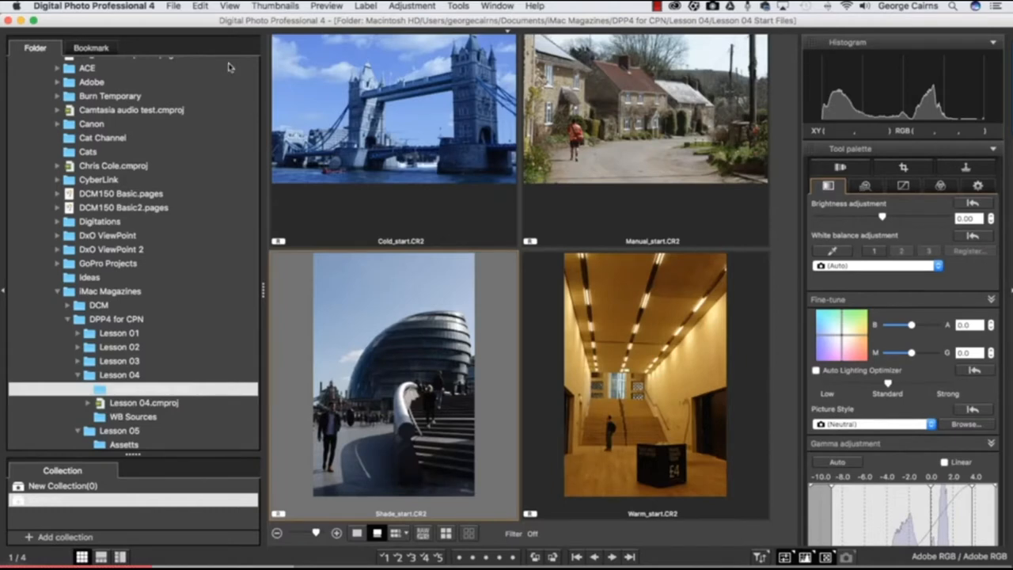
- Open the Shade_start photo in the Edit image window
left_click(232, 6)
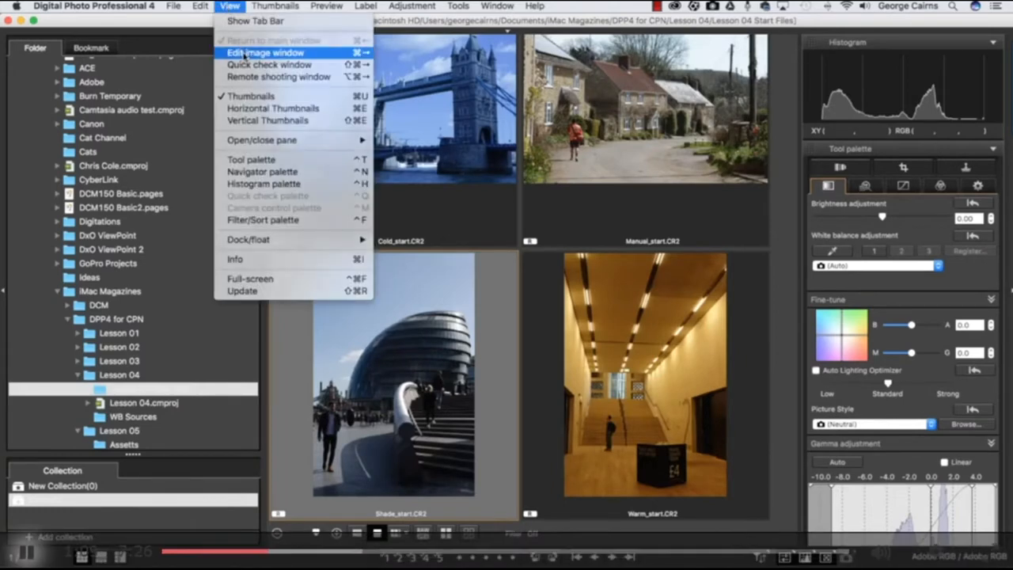
left_click(267, 52)
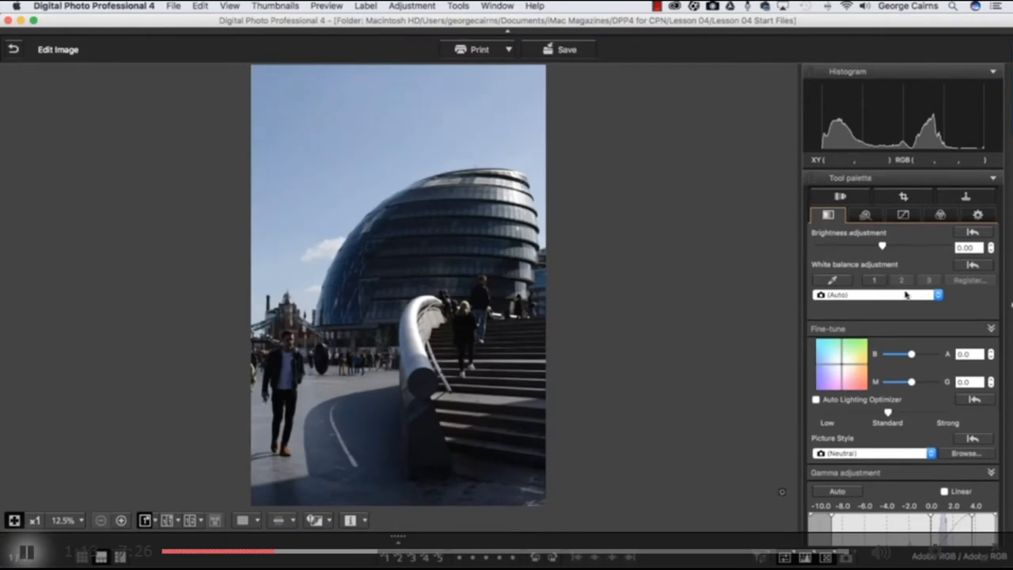
mouse_move(822, 307)
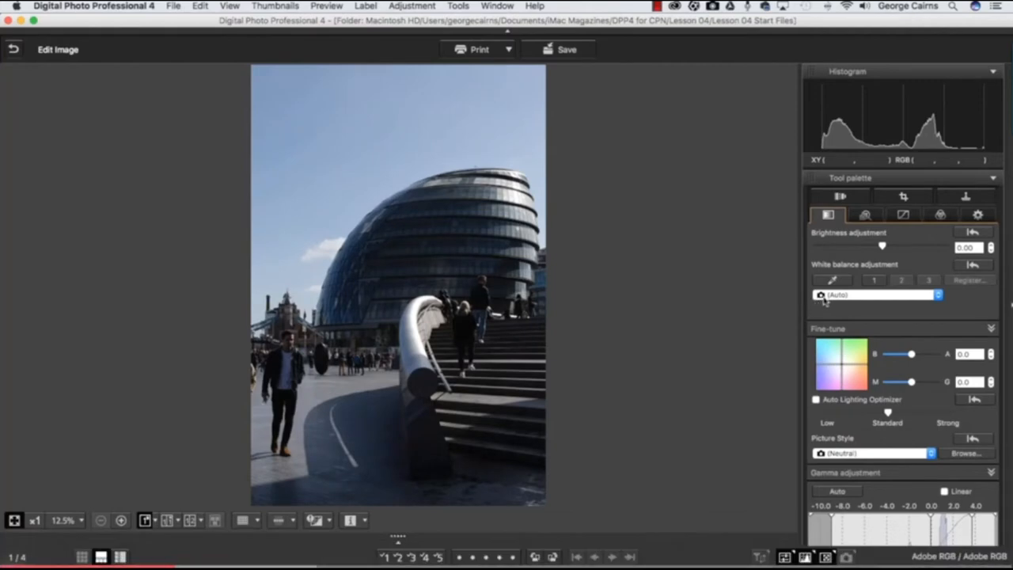
mouse_move(395, 361)
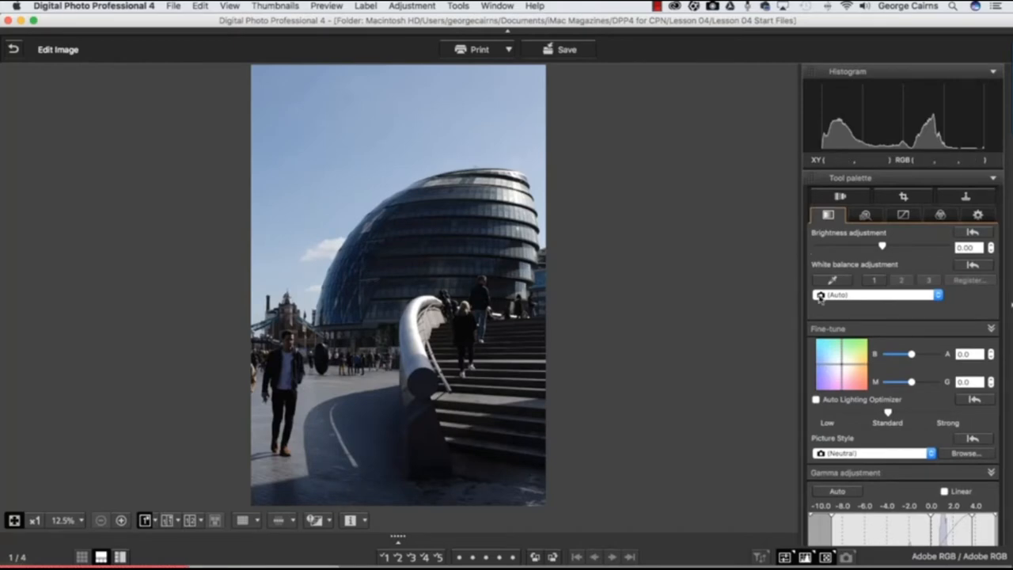
- Set the white balance to the Shade preset to warm the City Hall photo
left_click(879, 296)
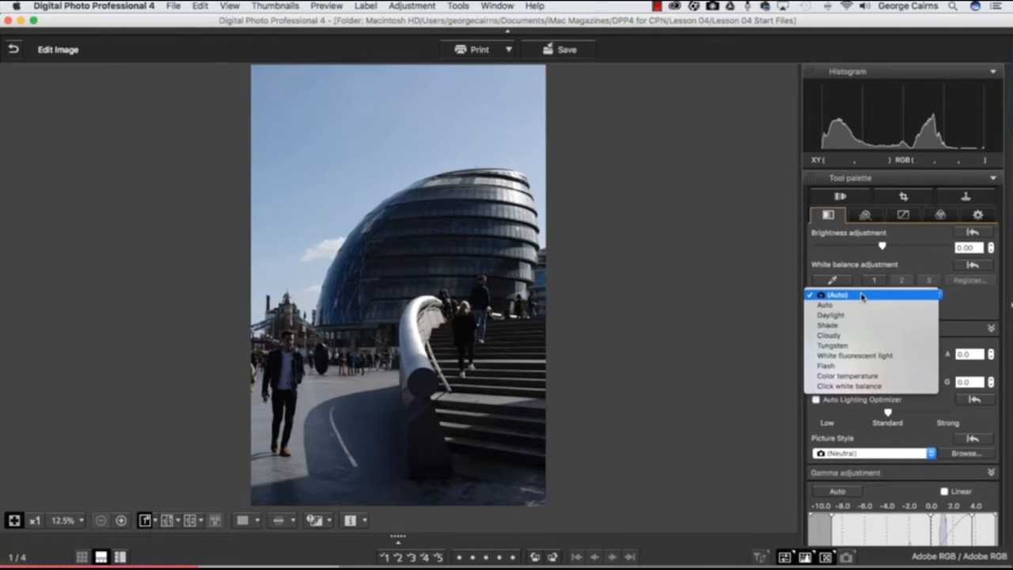
left_click(832, 313)
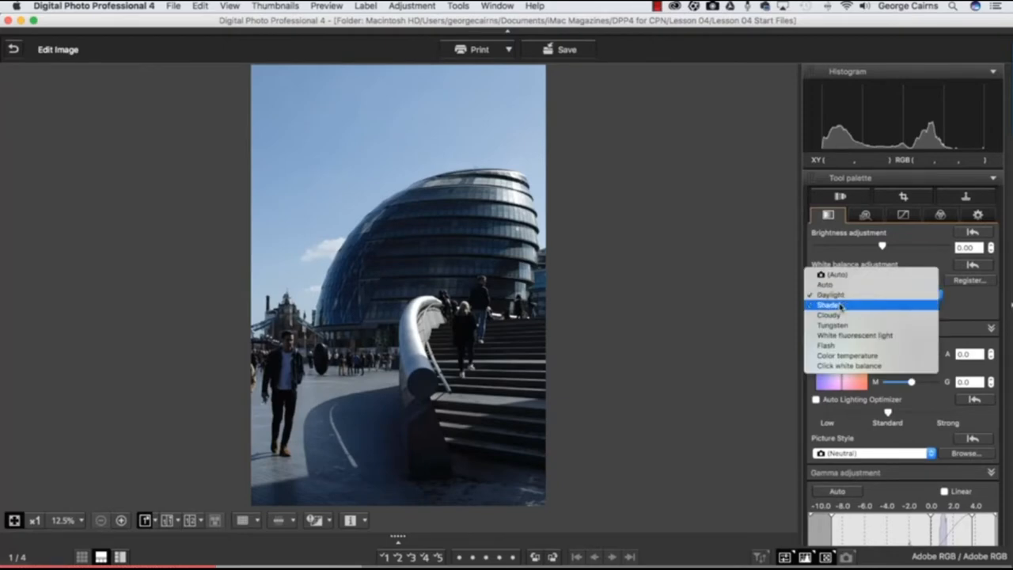
left_click(838, 303)
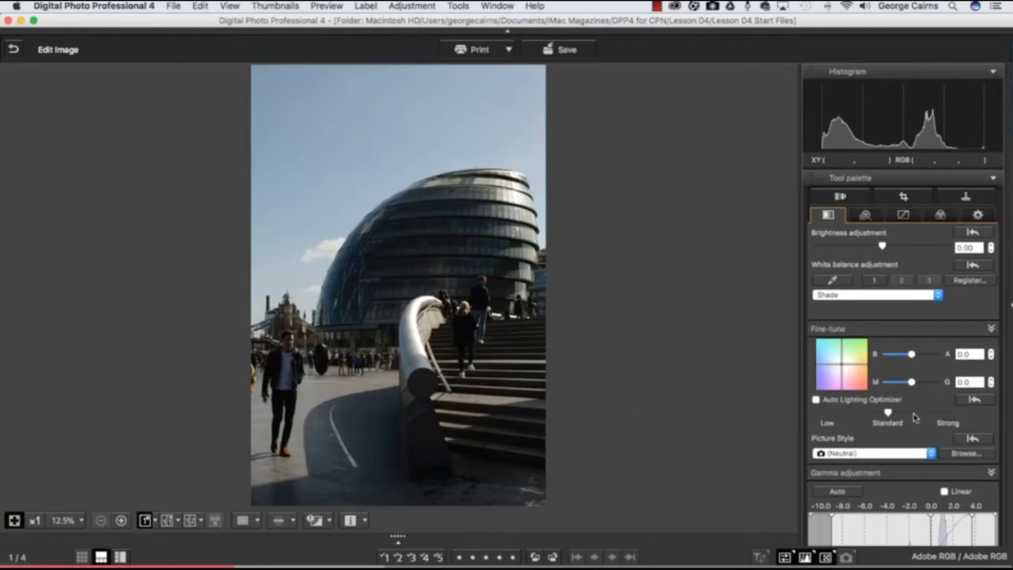
- Lighten the shadows, adjust the highlights and raise brightness to 0.33
scroll("down", 3)
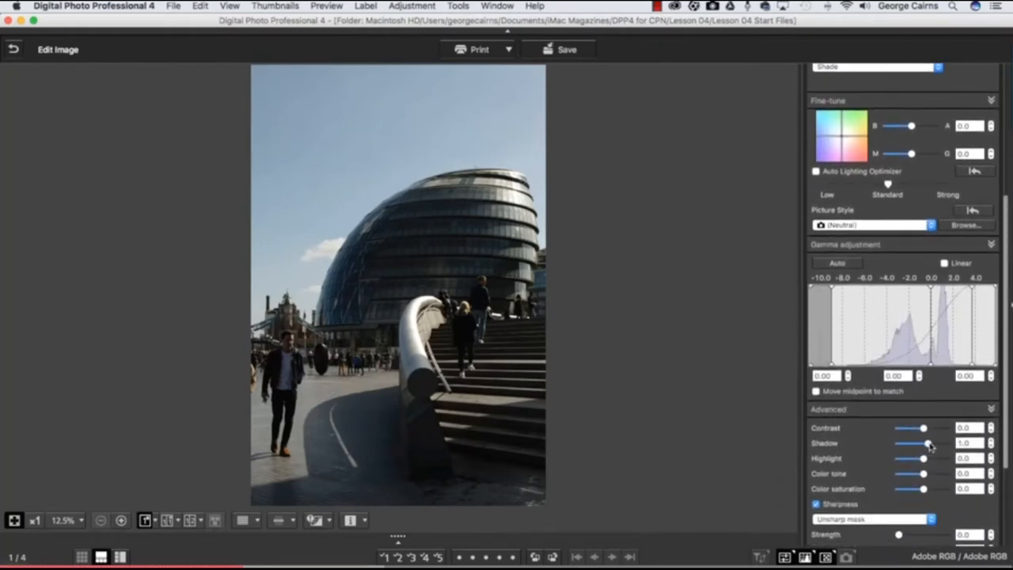
left_click_drag(928, 444, 939, 444)
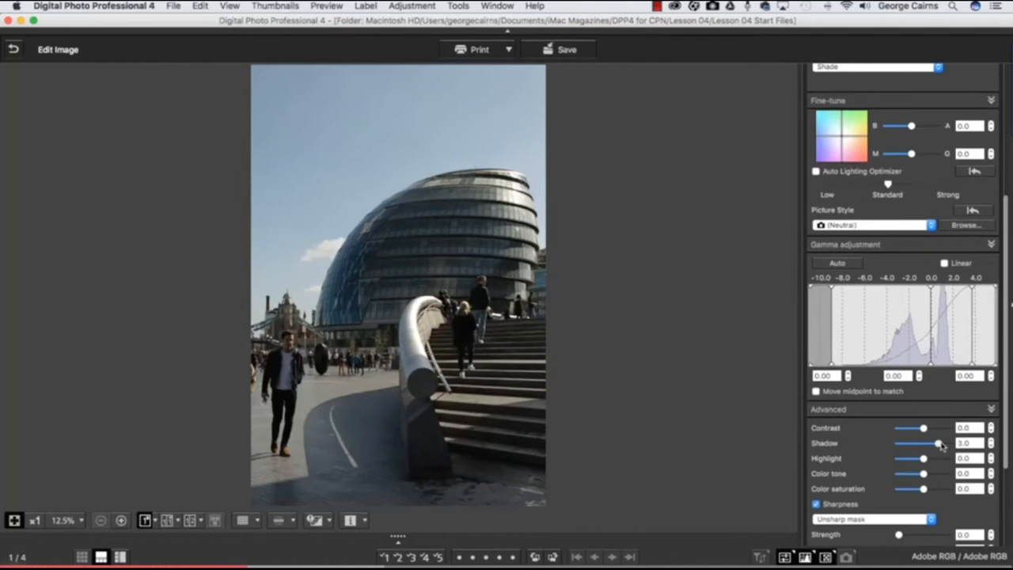
left_click_drag(937, 443, 943, 443)
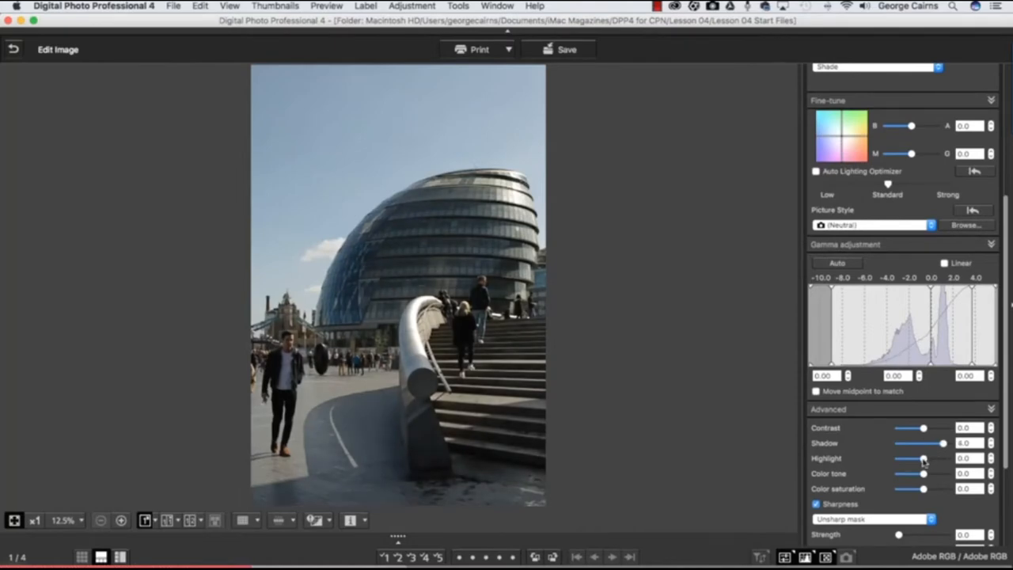
left_click_drag(922, 458, 910, 458)
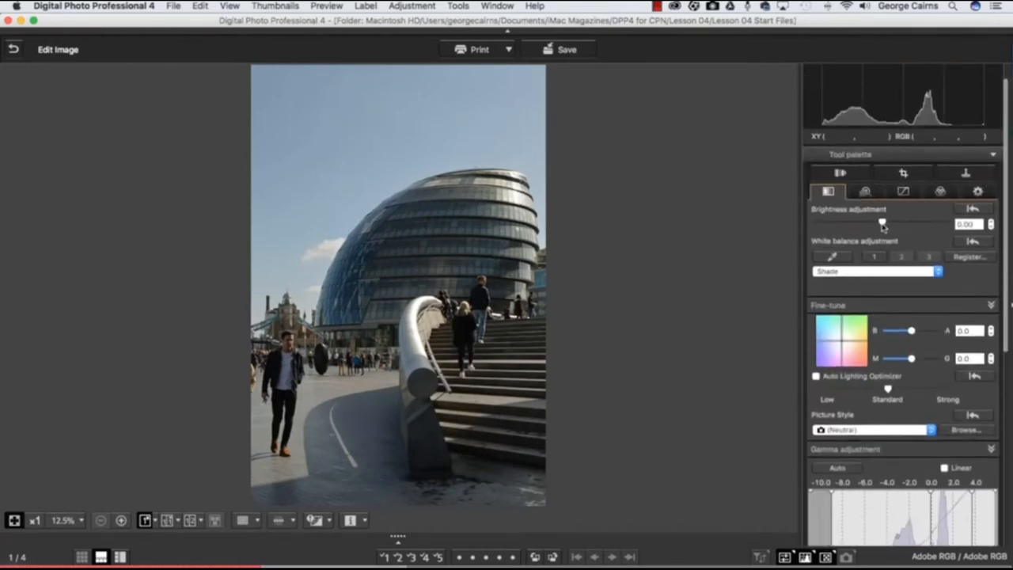
left_click_drag(884, 225, 895, 225)
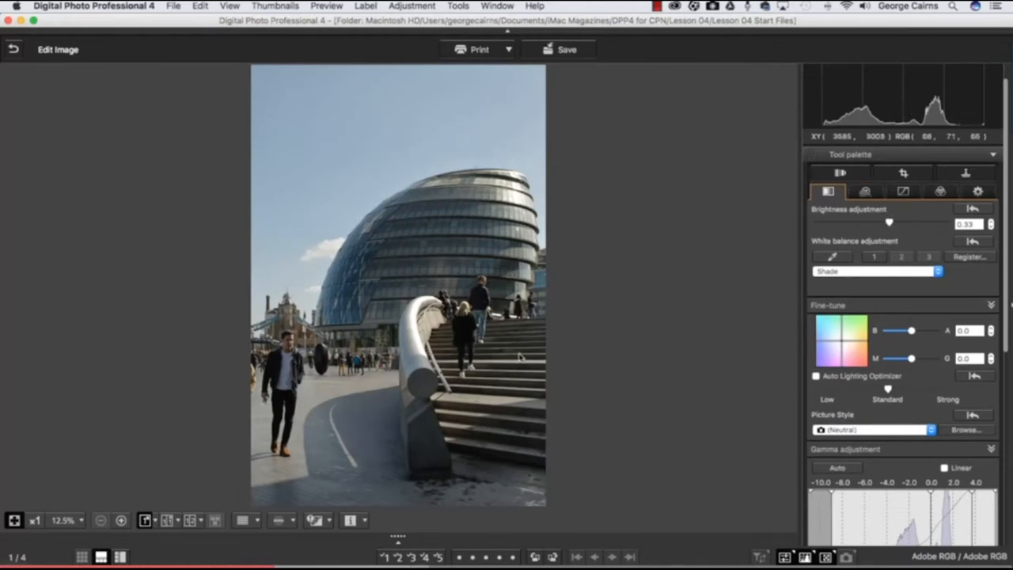
mouse_move(451, 361)
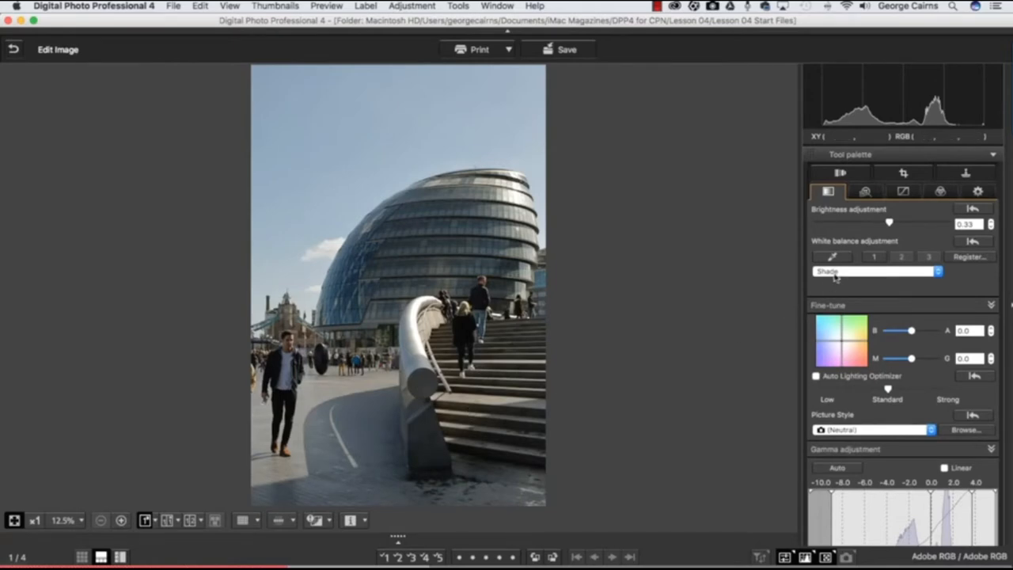
mouse_move(696, 280)
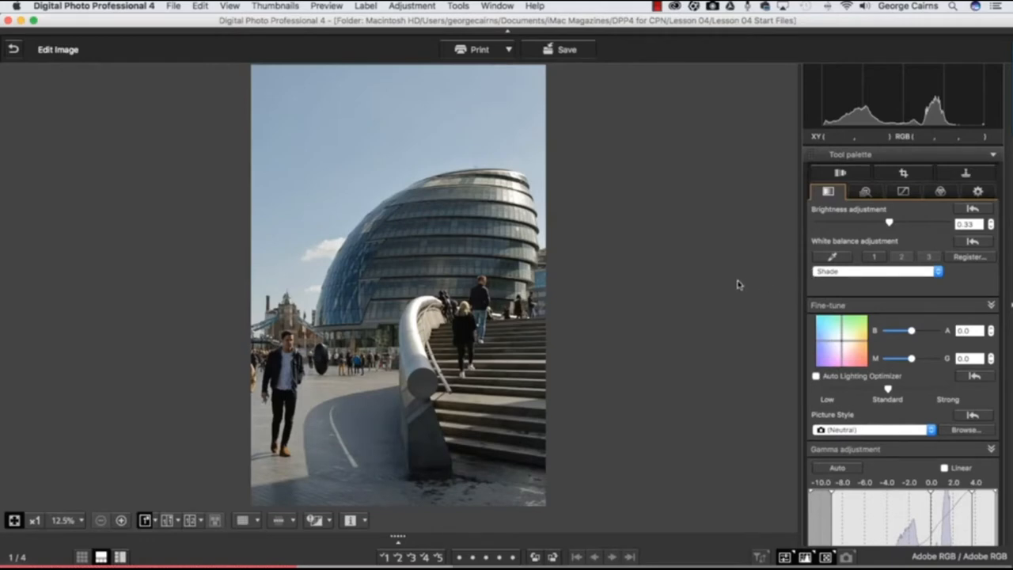
mouse_move(617, 272)
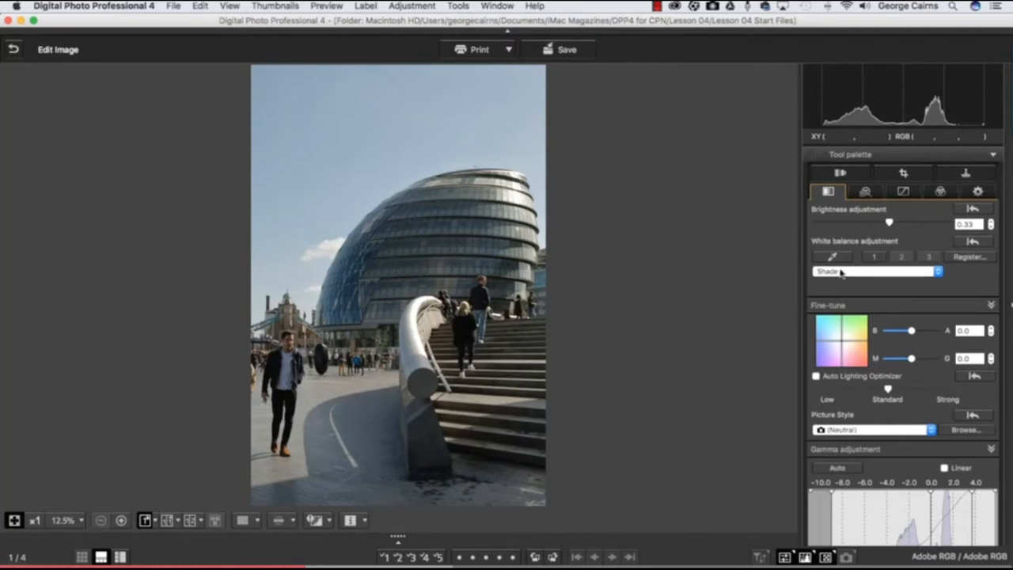
- Keep Shade as the white balance preset
left_click(873, 270)
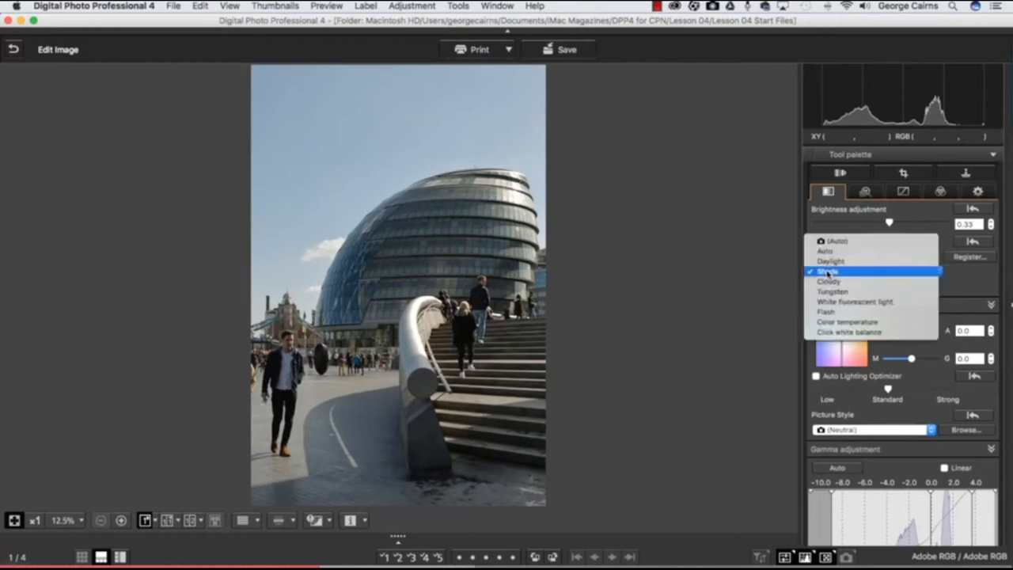
left_click(828, 270)
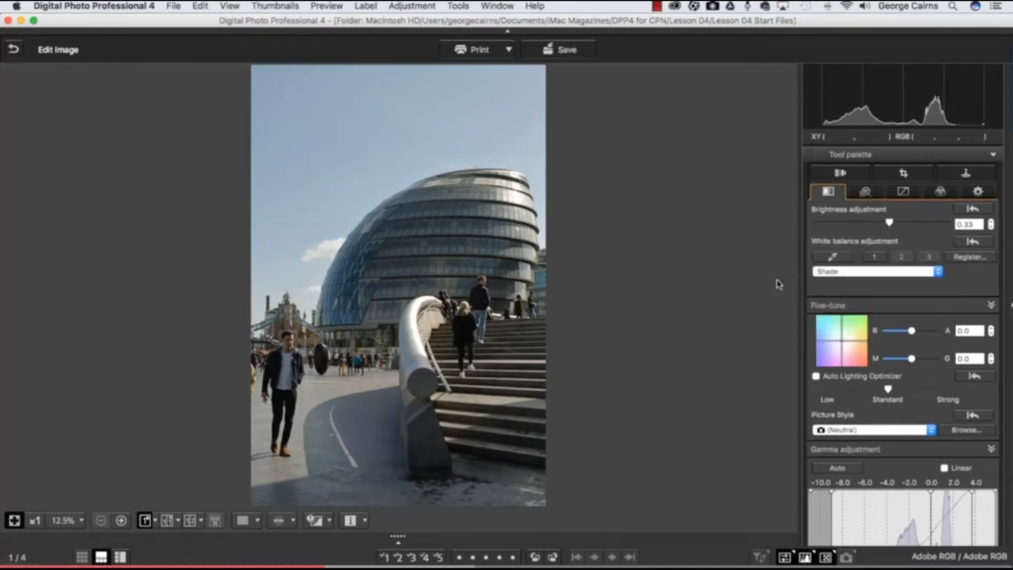
mouse_move(168, 526)
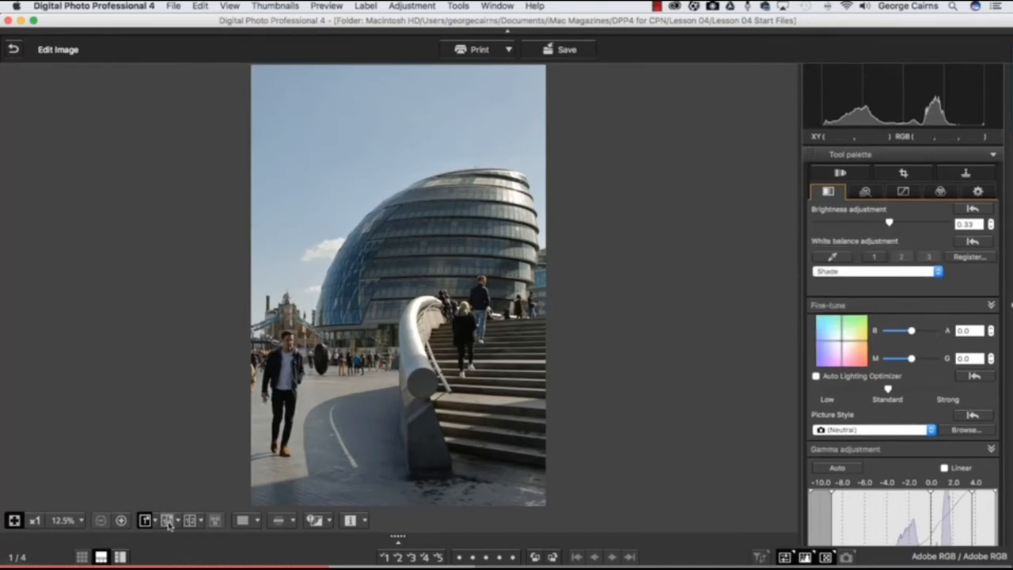
- Compare original and edited side by side, brighten shadows and raise colour saturation to 2
left_click(165, 519)
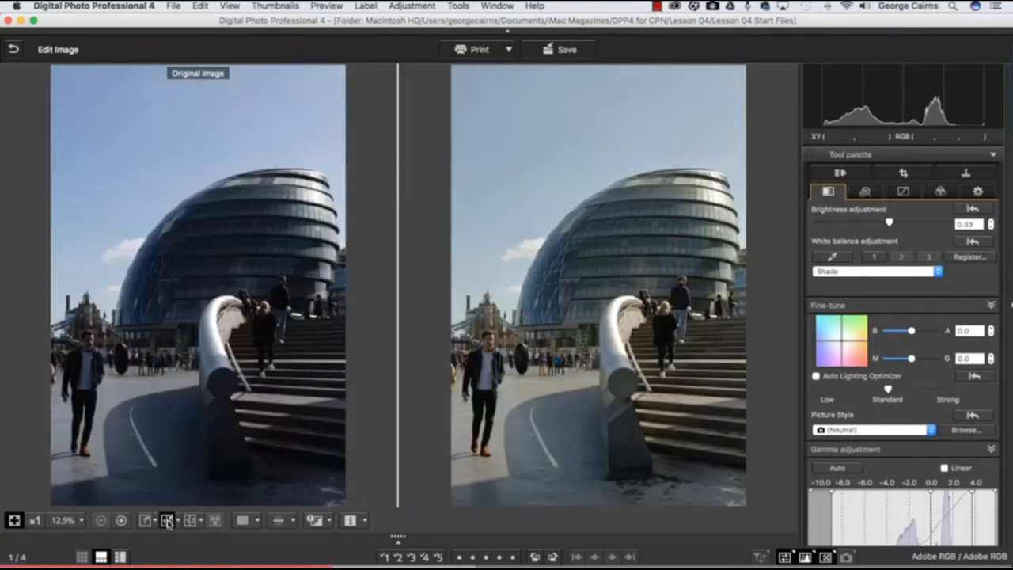
mouse_move(161, 458)
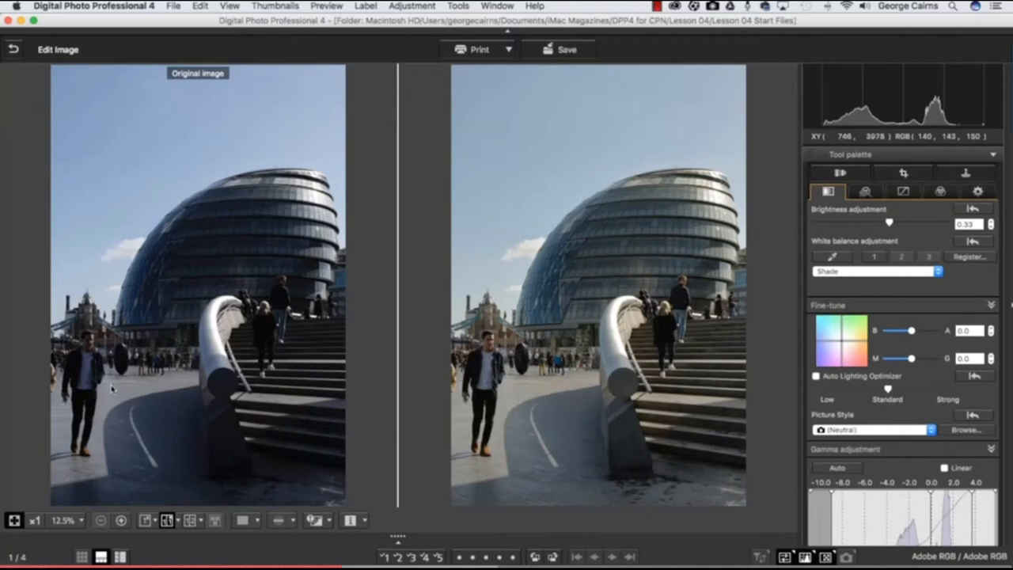
mouse_move(599, 326)
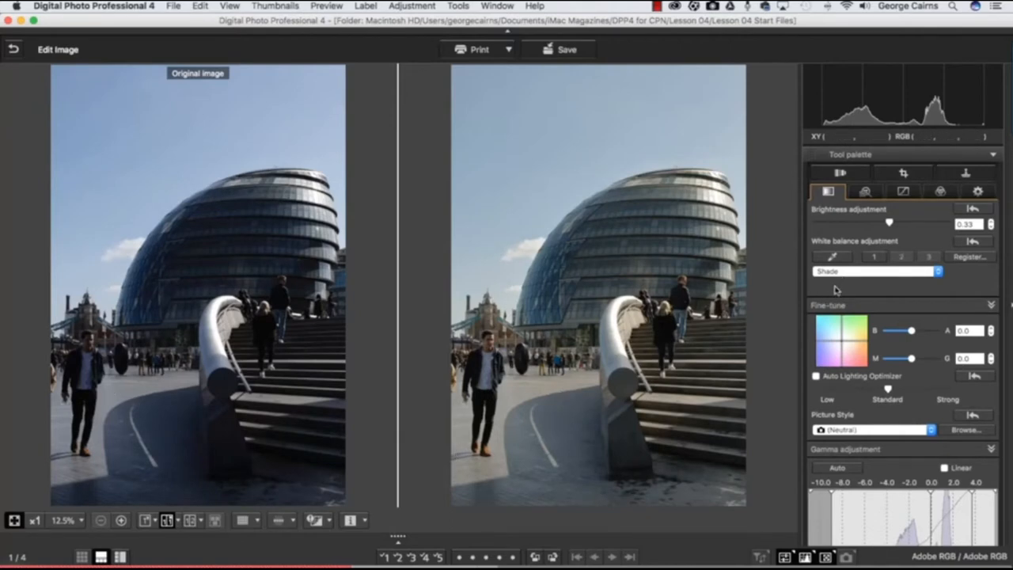
mouse_move(671, 202)
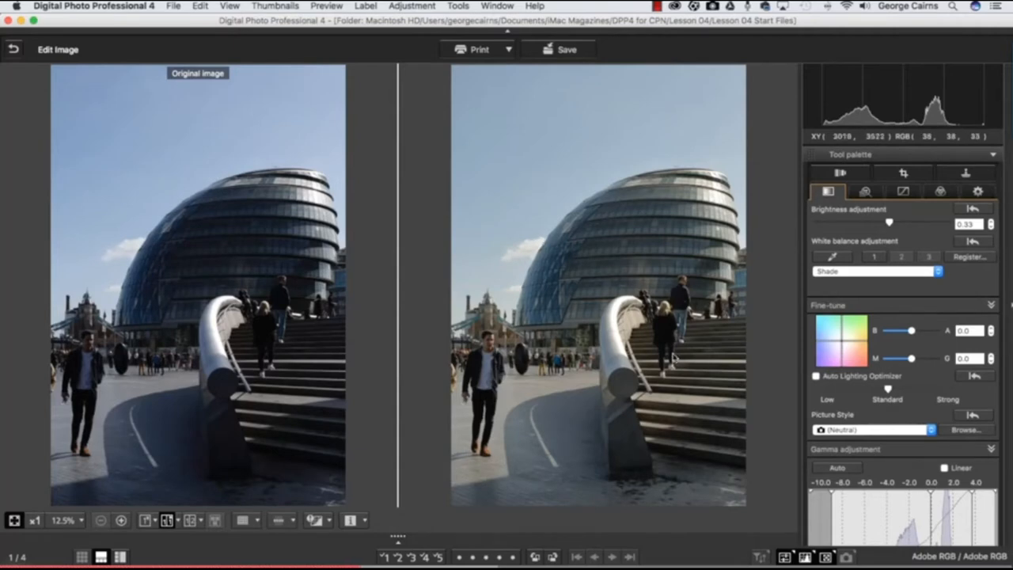
scroll("down", 3)
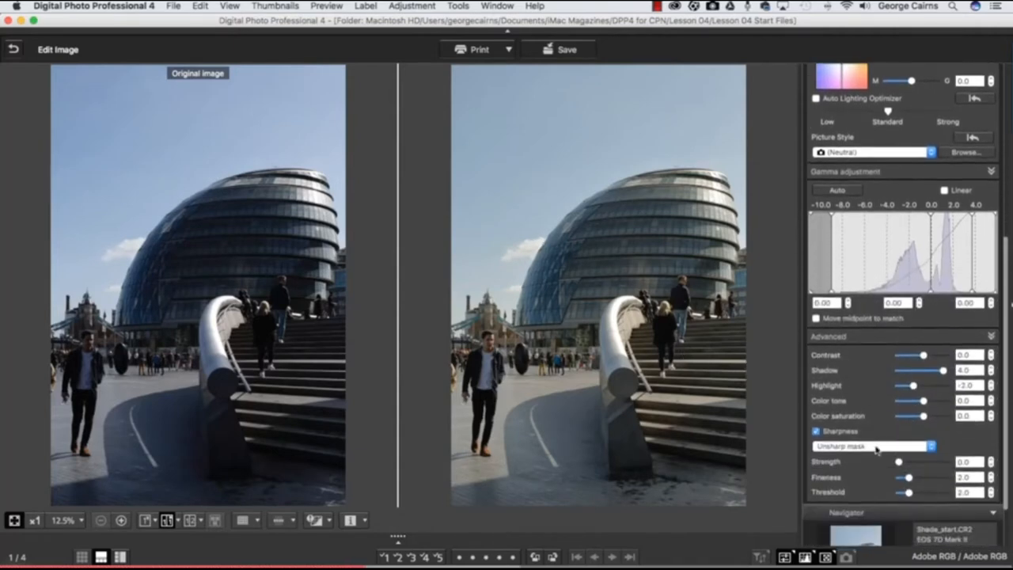
left_click_drag(948, 415, 953, 414)
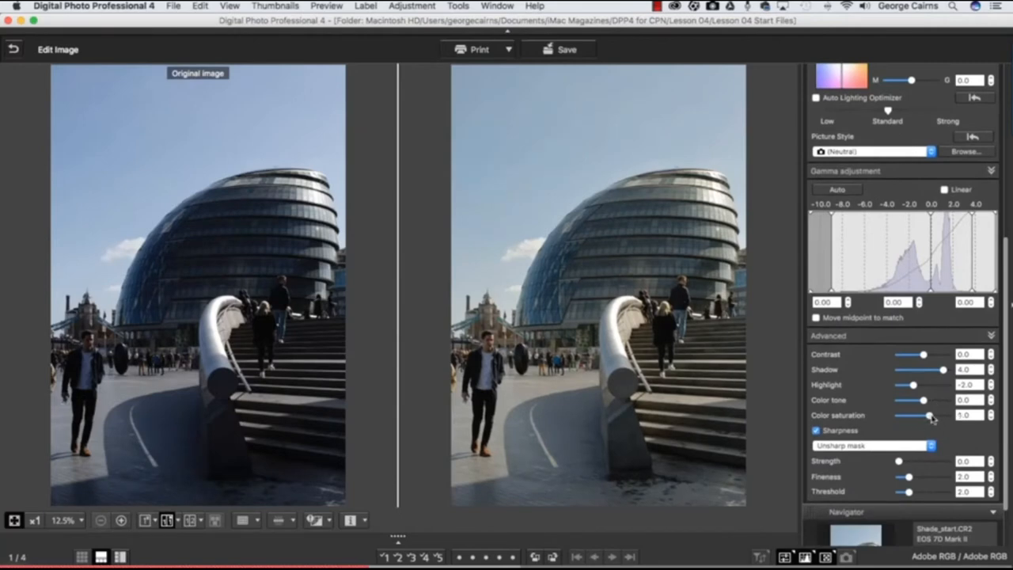
left_click_drag(928, 414, 936, 415)
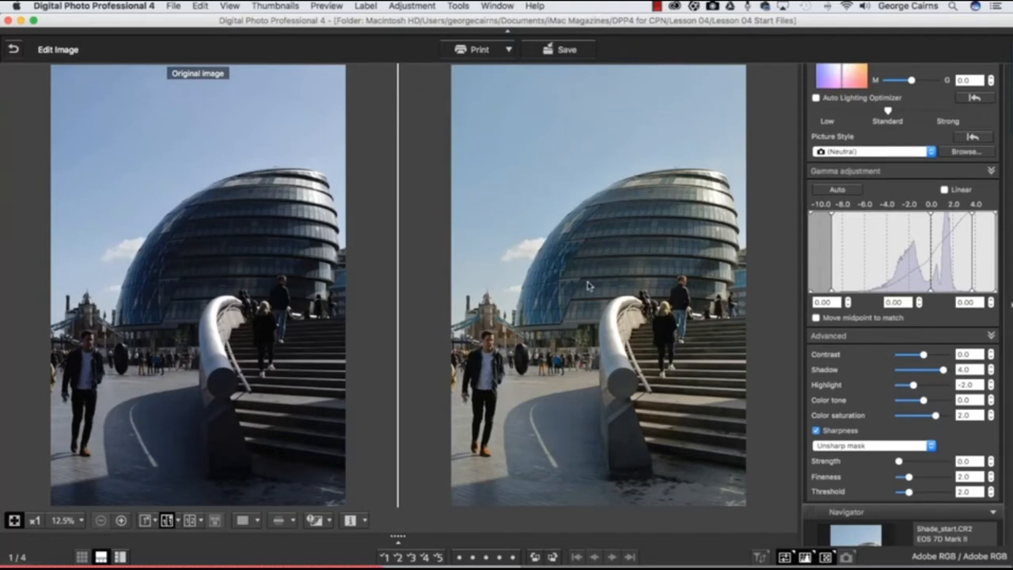
mouse_move(26, 53)
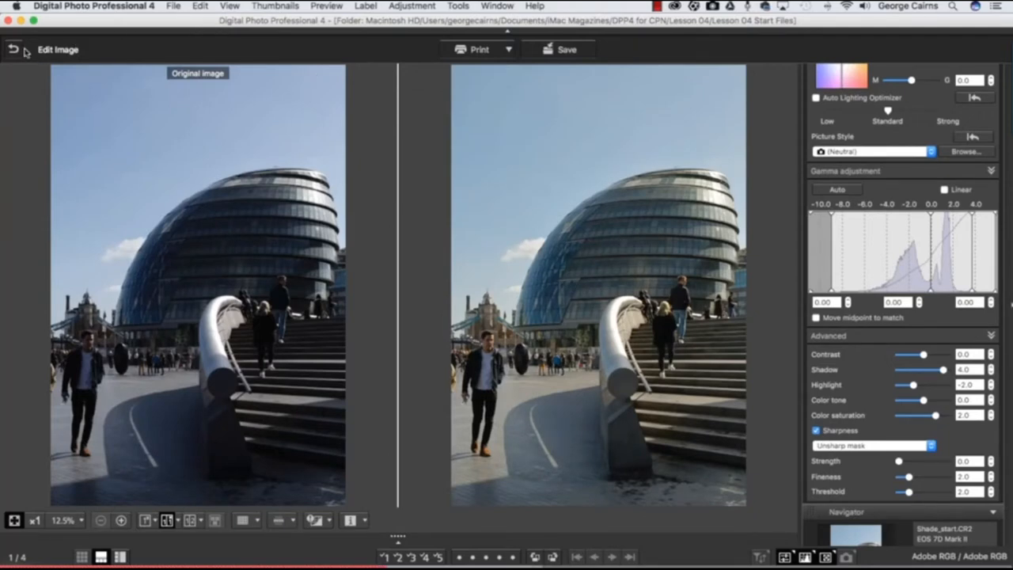
- Return to the thumbnails and open the Warm_start interior photo for editing
left_click(11, 49)
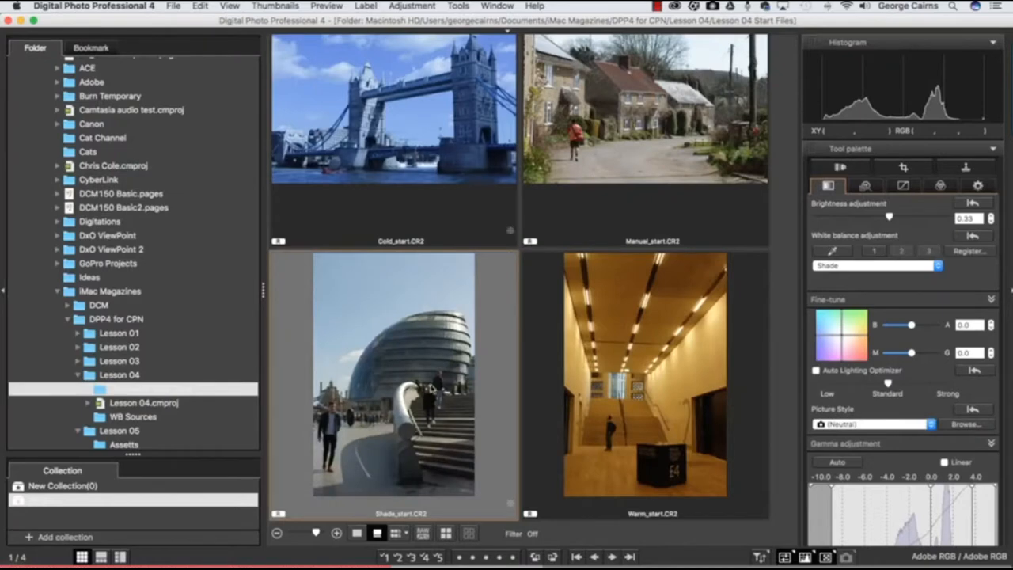
mouse_move(688, 381)
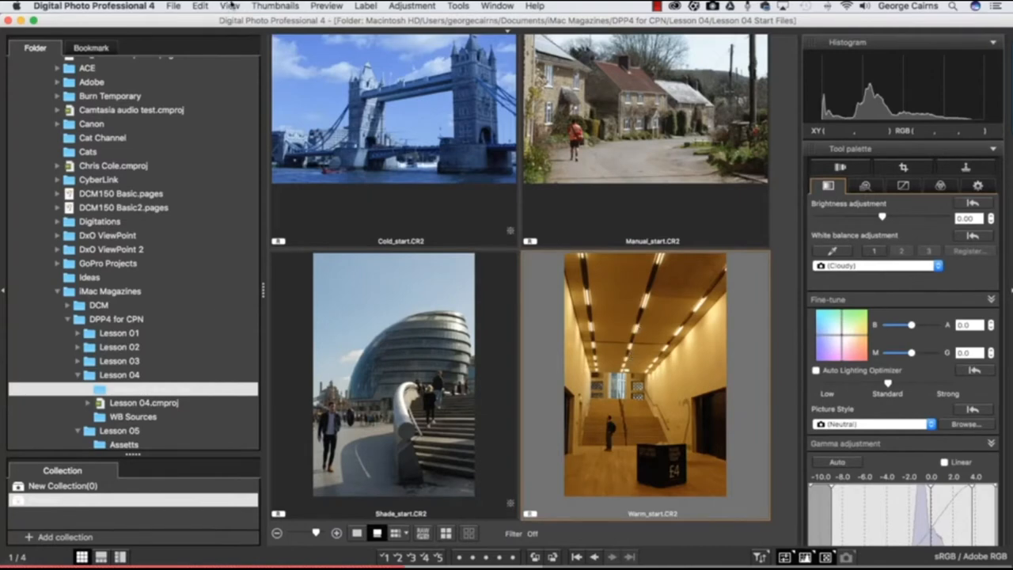
double_click(646, 385)
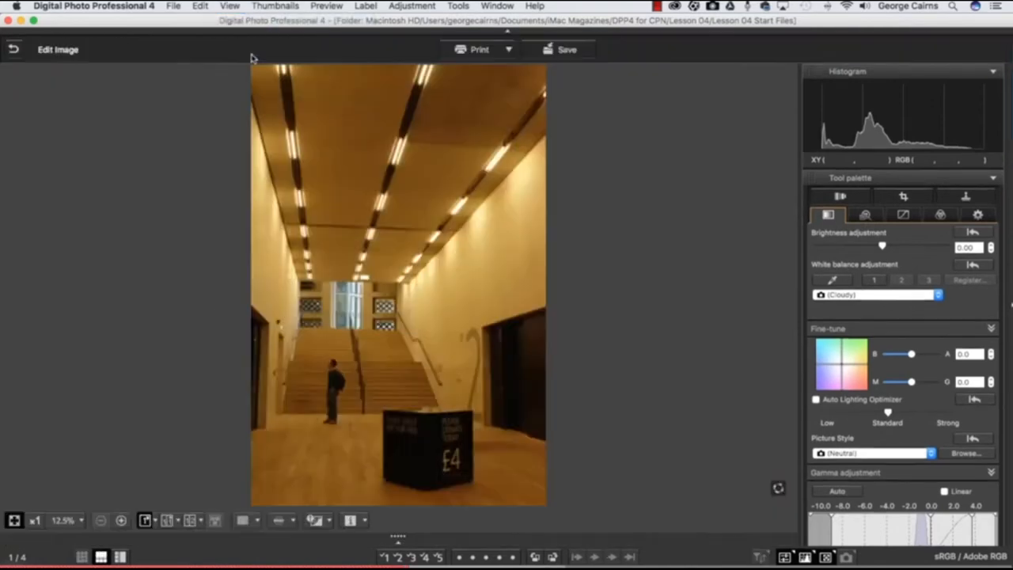
mouse_move(411, 166)
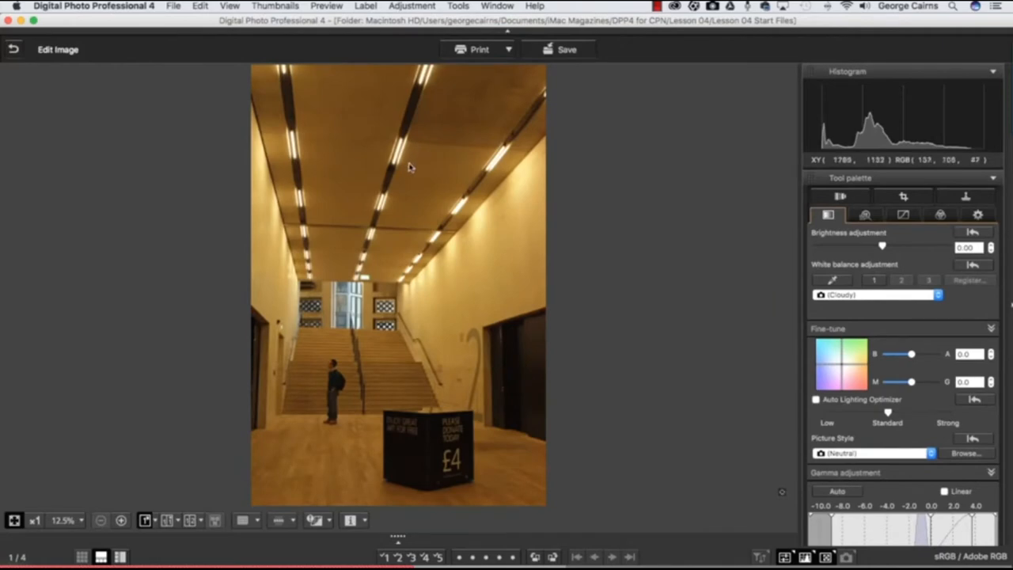
mouse_move(409, 220)
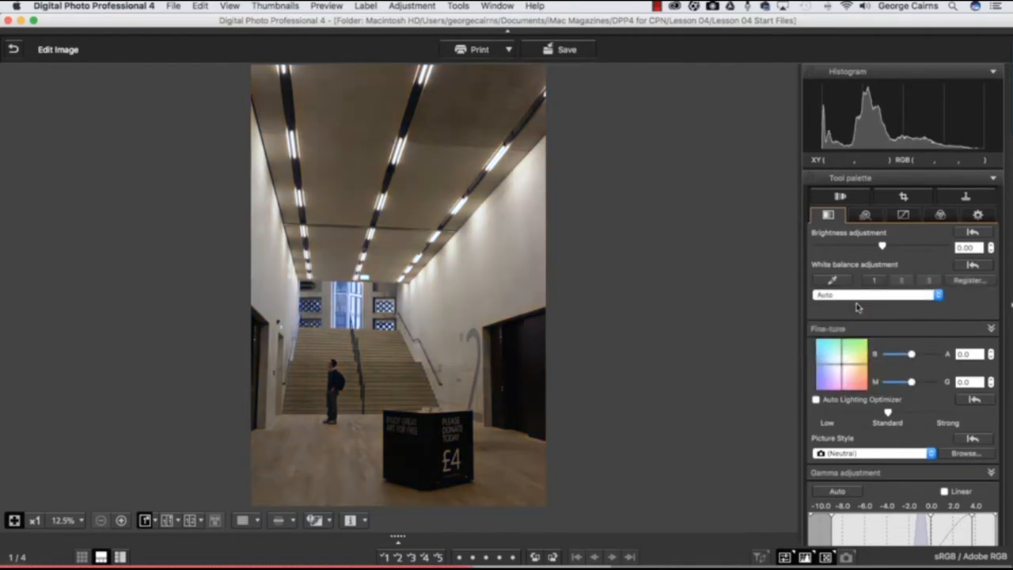
- Apply the Tungsten preset with a colour fine-tune and compare against the orange original
left_click(934, 295)
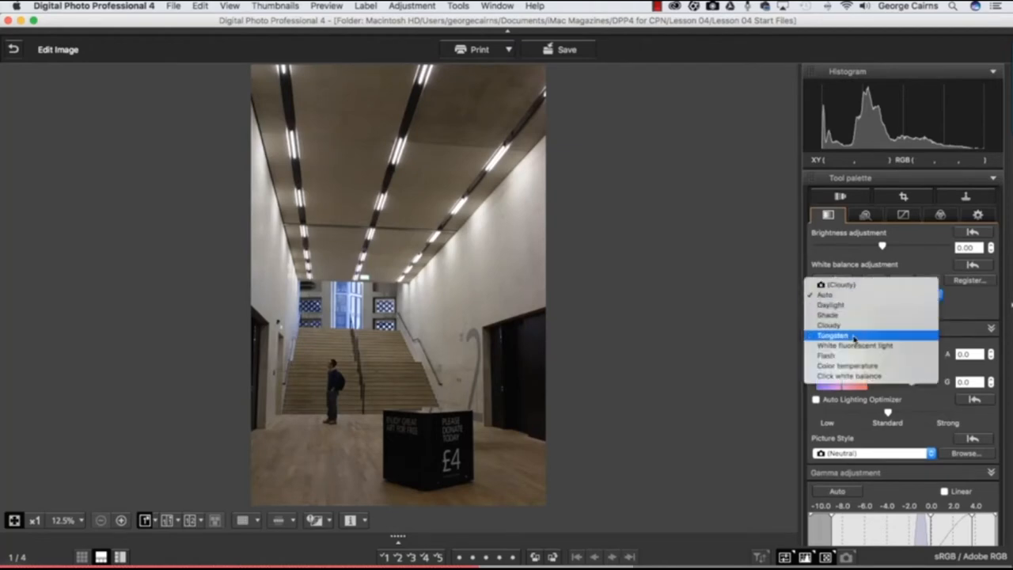
left_click(845, 333)
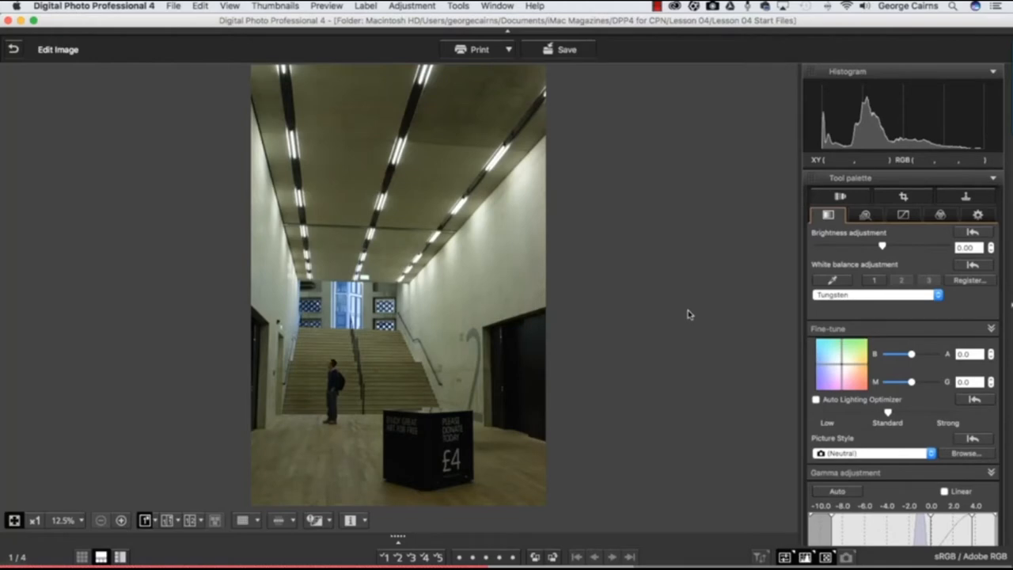
mouse_move(671, 296)
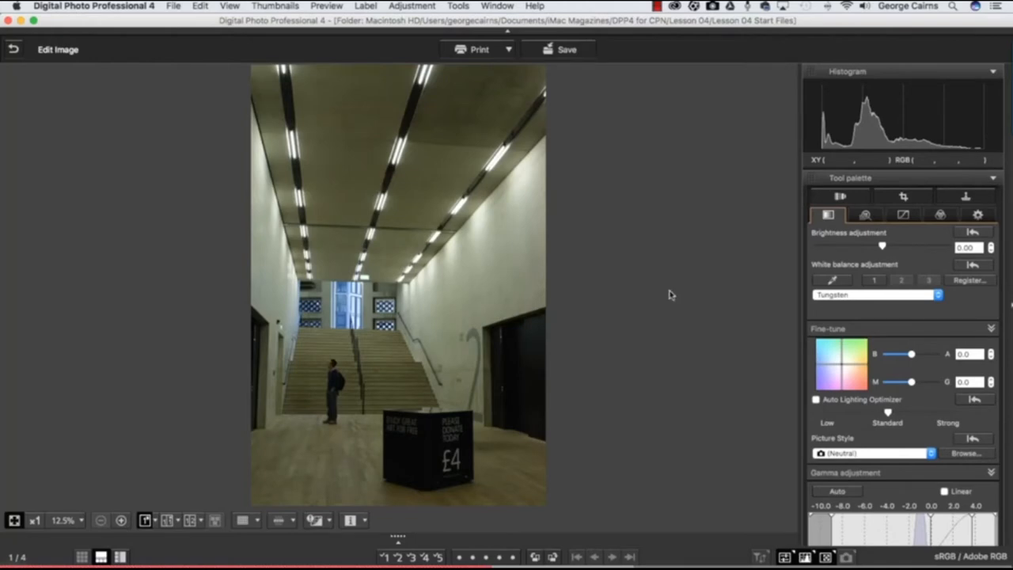
mouse_move(382, 293)
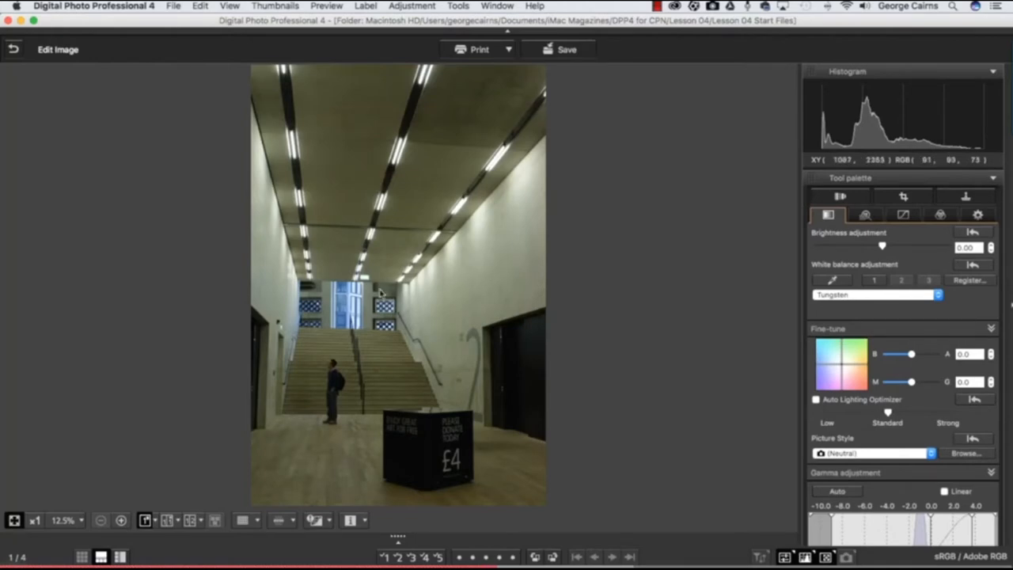
mouse_move(459, 275)
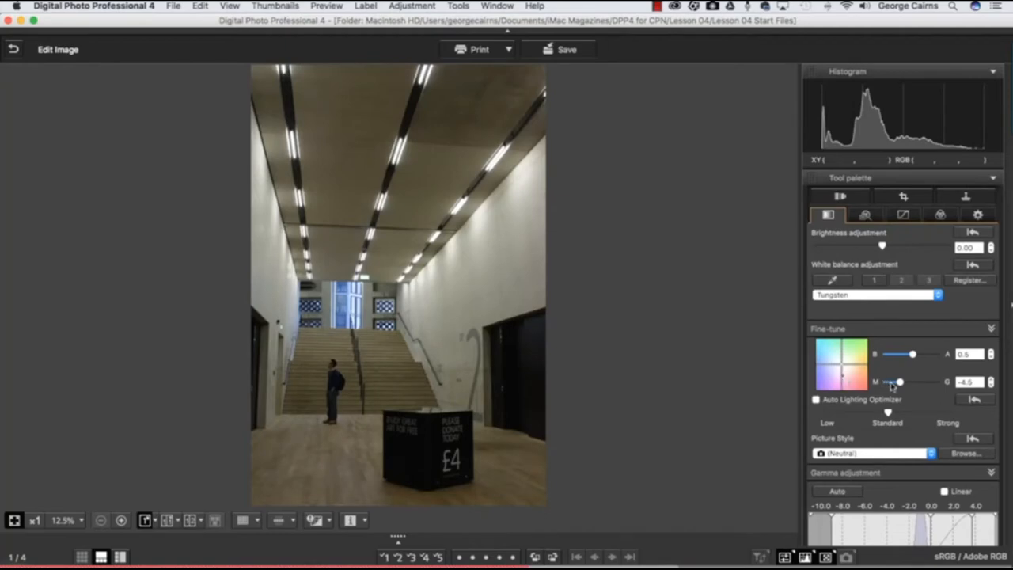
mouse_move(366, 359)
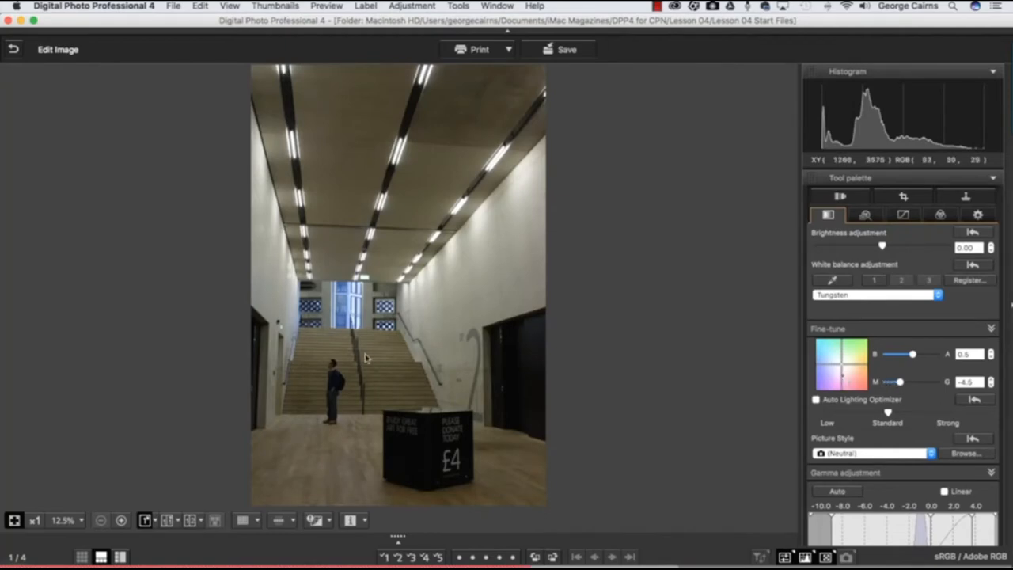
mouse_move(469, 348)
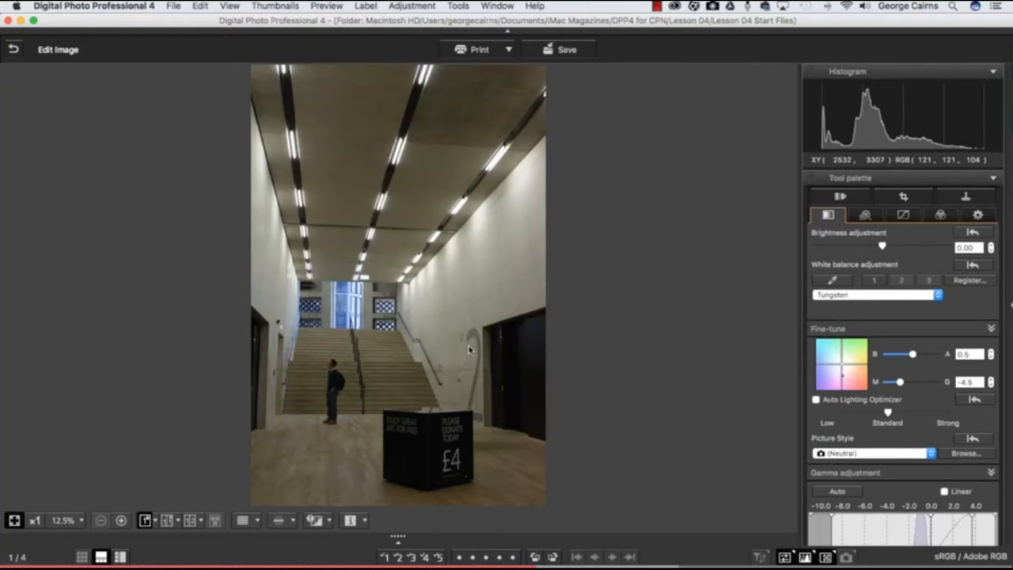
scroll("down", 3)
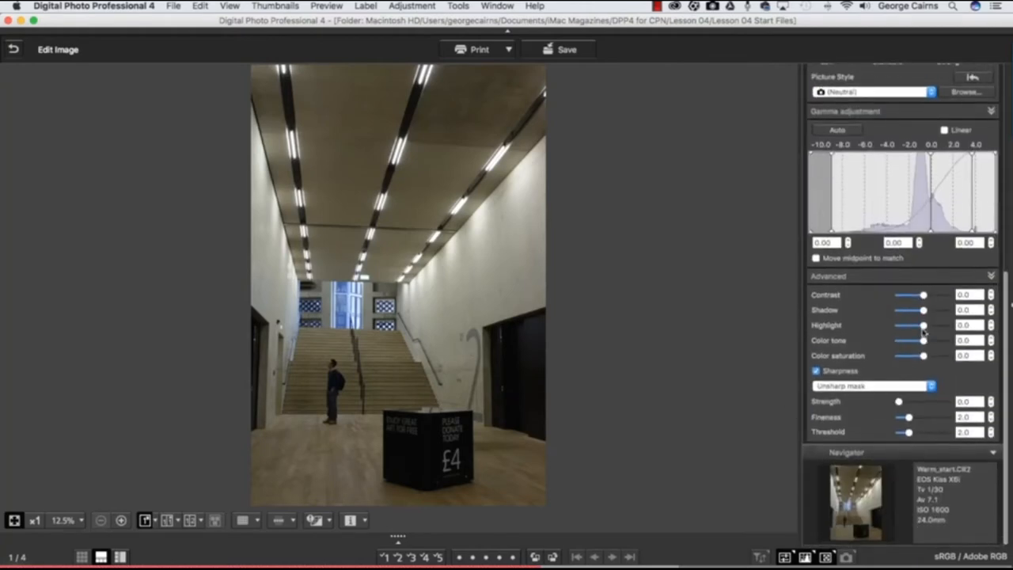
left_click_drag(908, 309, 924, 309)
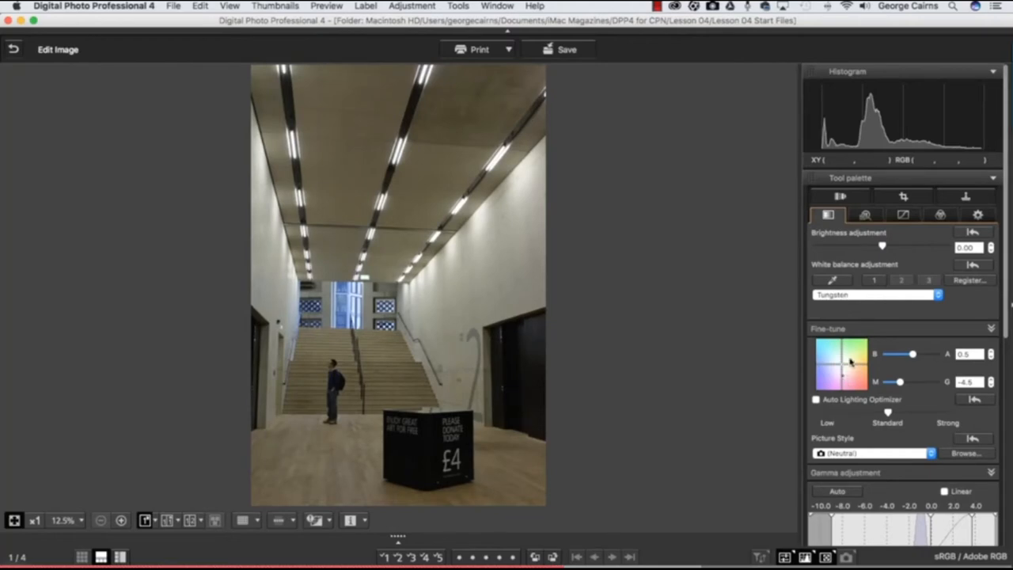
mouse_move(850, 362)
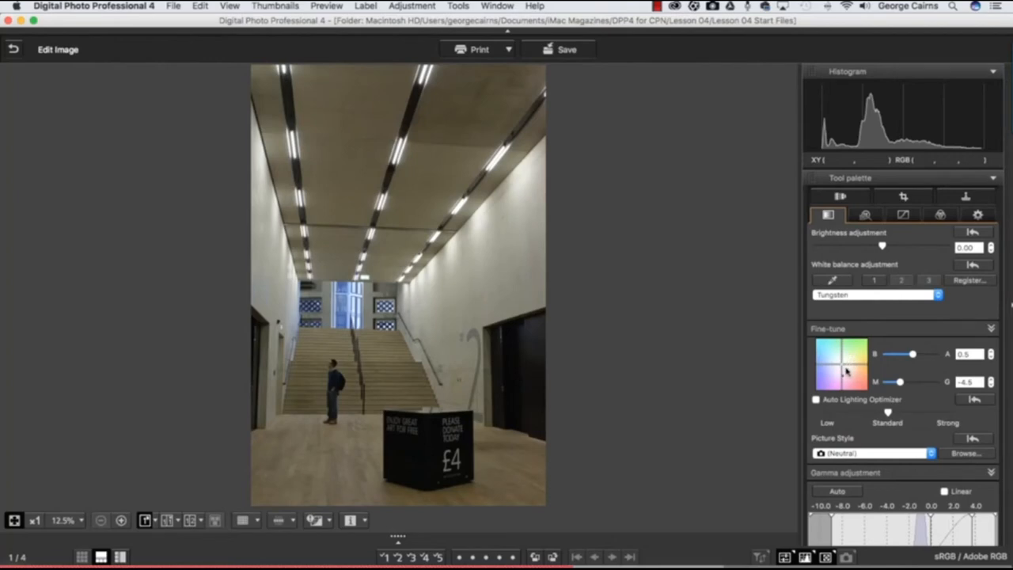
mouse_move(843, 380)
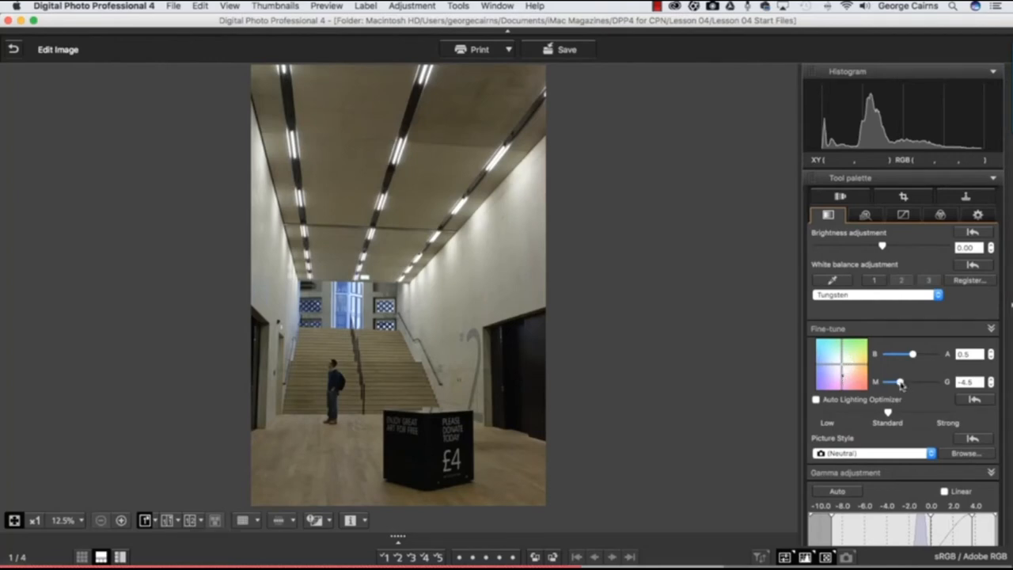
mouse_move(922, 379)
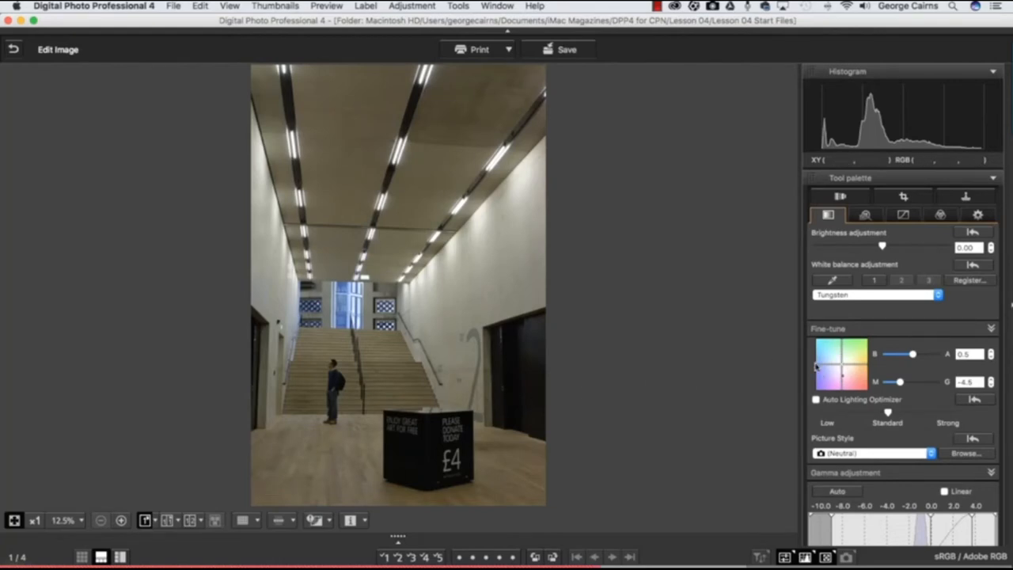
left_click(168, 519)
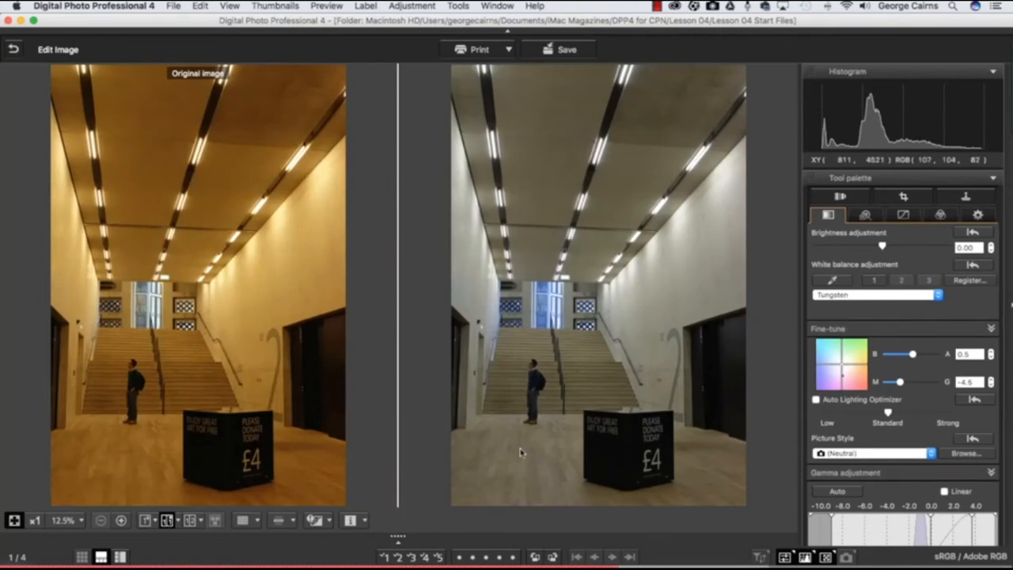
mouse_move(183, 253)
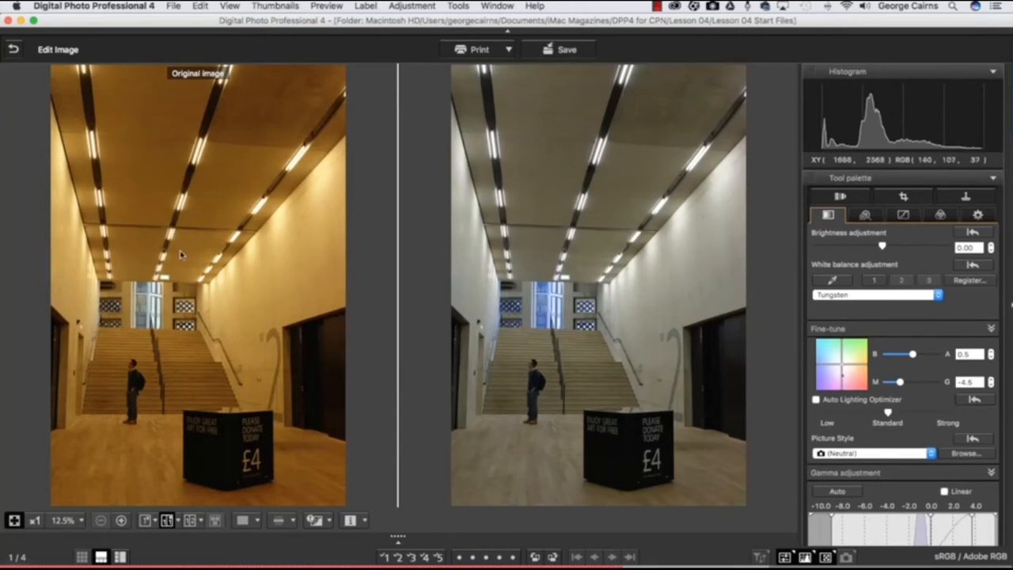
mouse_move(203, 309)
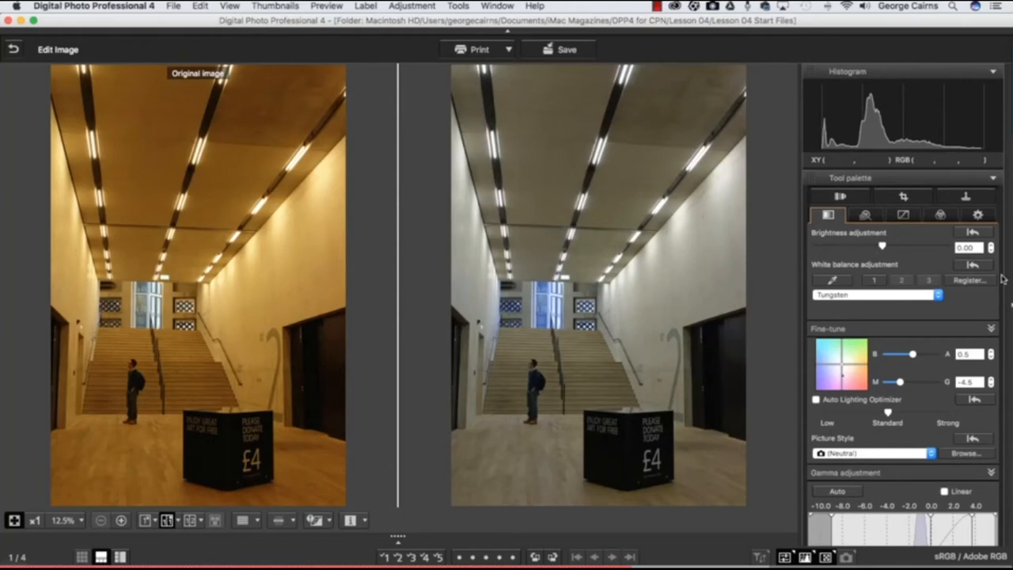
- Open the Register personal white balance dialog for the current setting
left_click(969, 279)
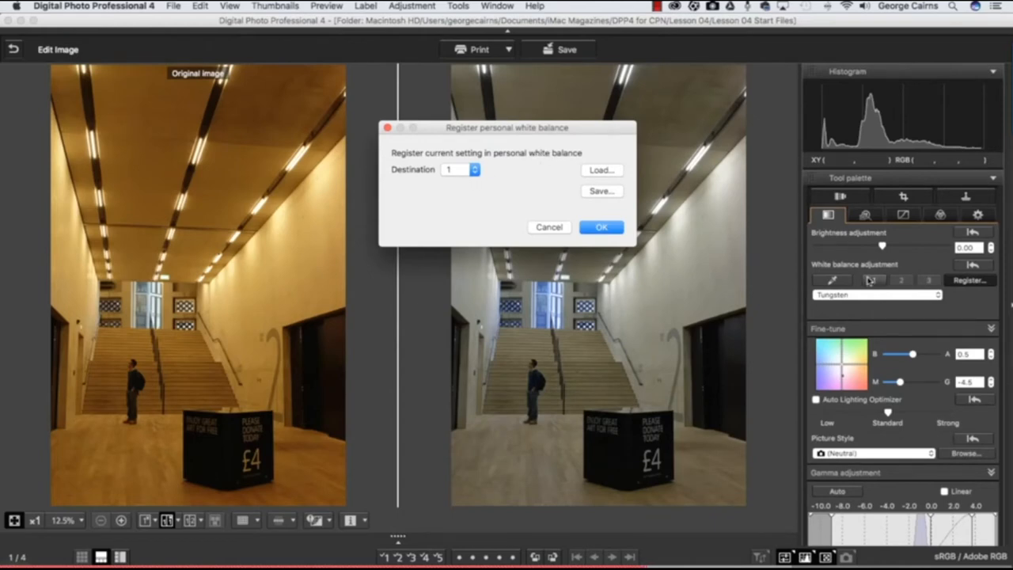
- Register the Tungsten-plus-fine-tune white balance as personal preset 3 and save it to a file
left_click(459, 169)
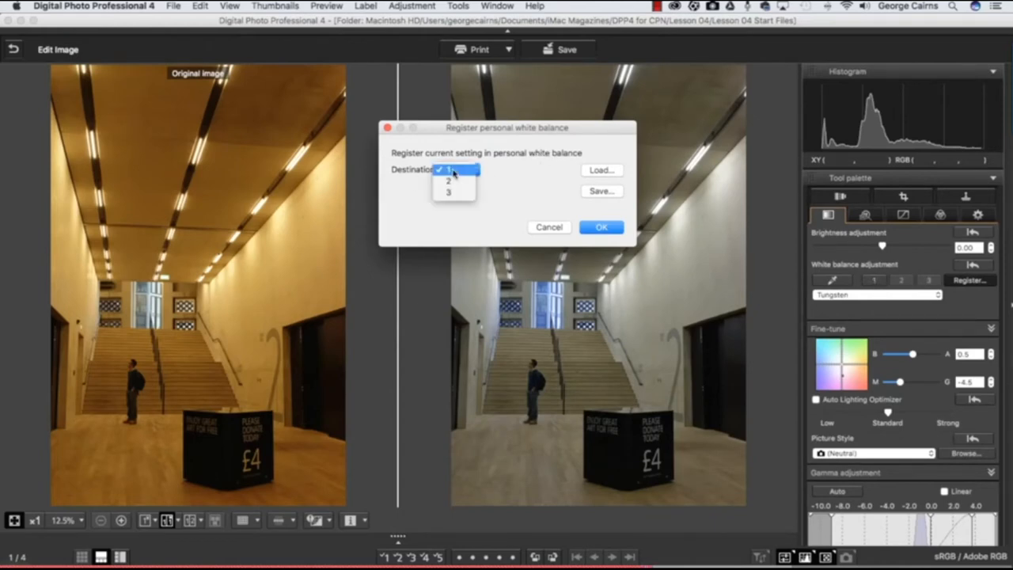
left_click(448, 194)
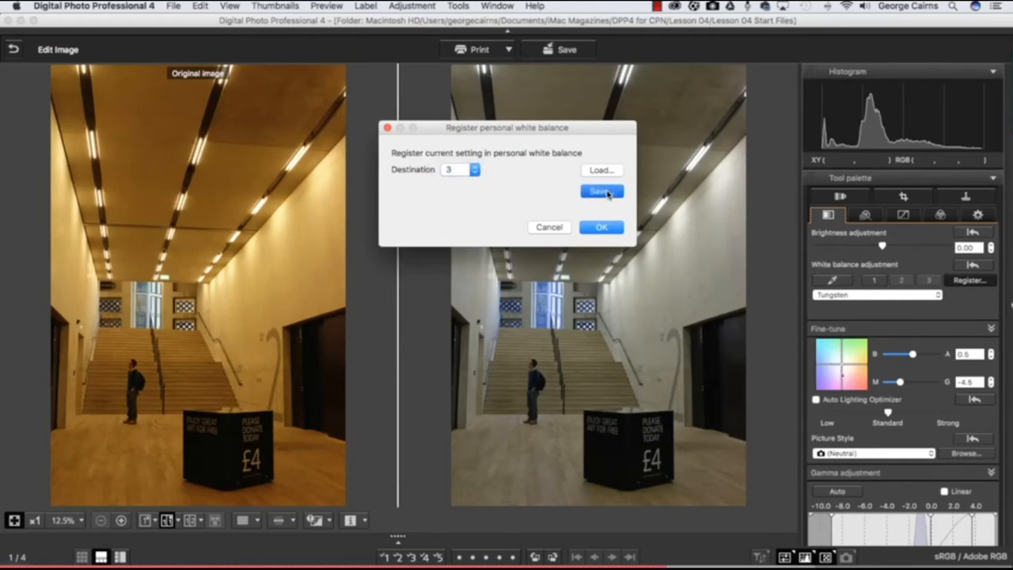
left_click(600, 191)
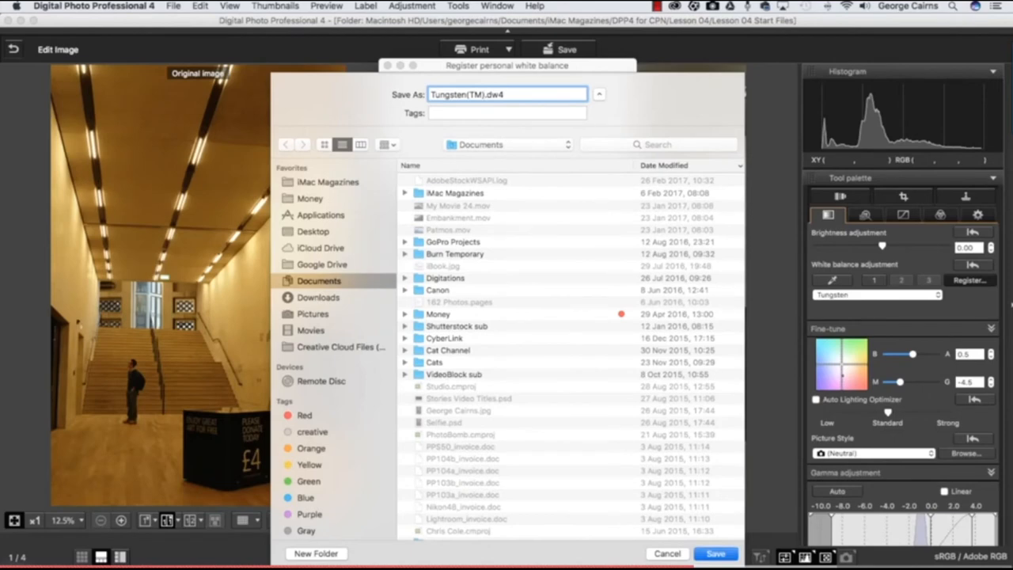
left_click(716, 554)
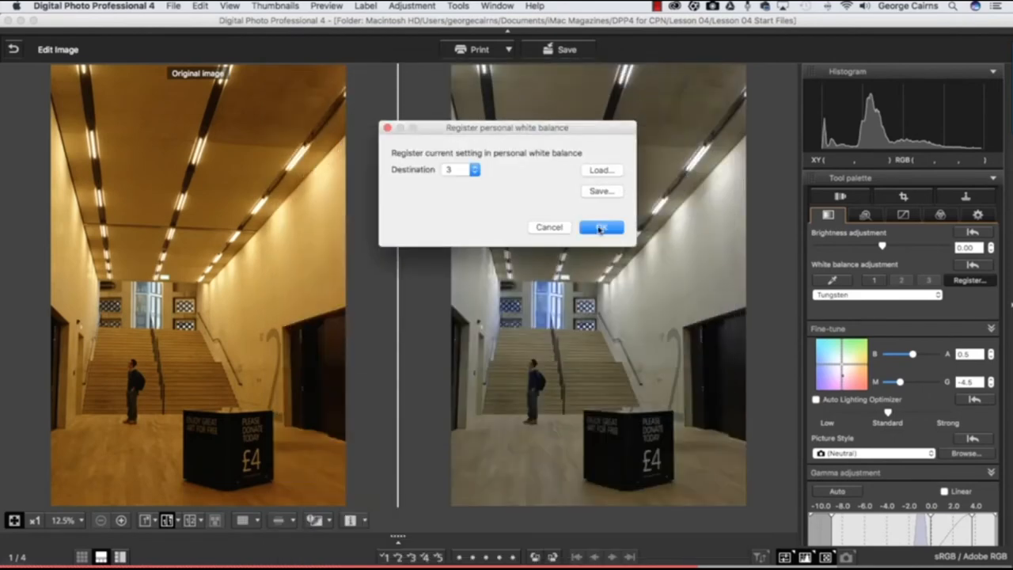
left_click(602, 228)
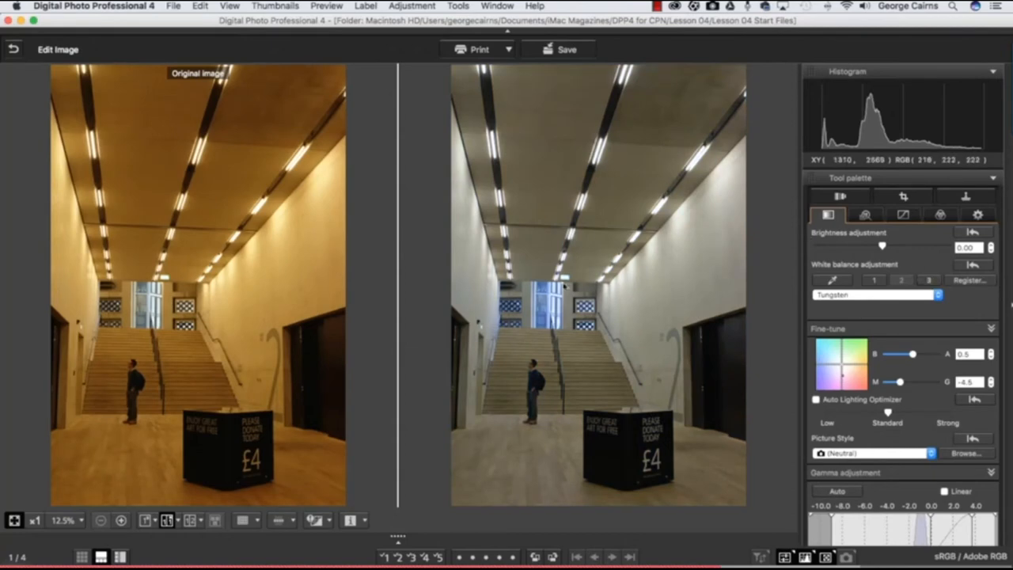
mouse_move(193, 275)
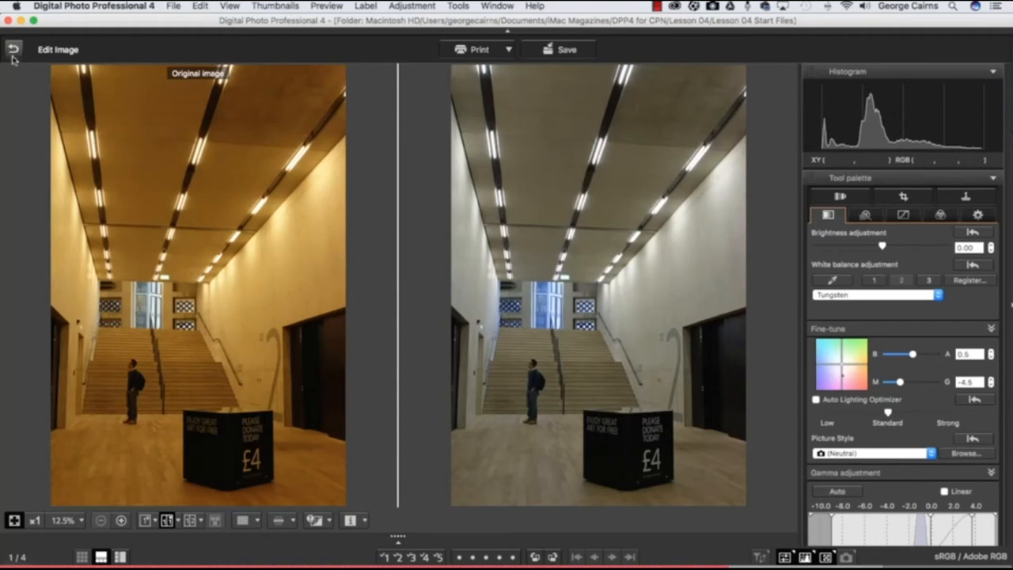
- Return to the main window and open the Tower Bridge photo in the Edit image window
left_click(10, 49)
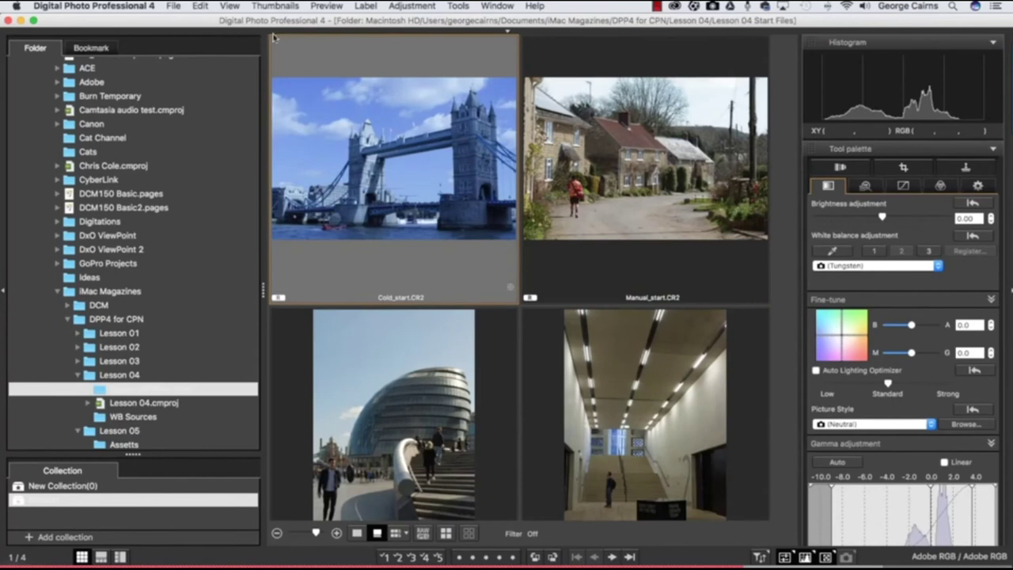
left_click(231, 6)
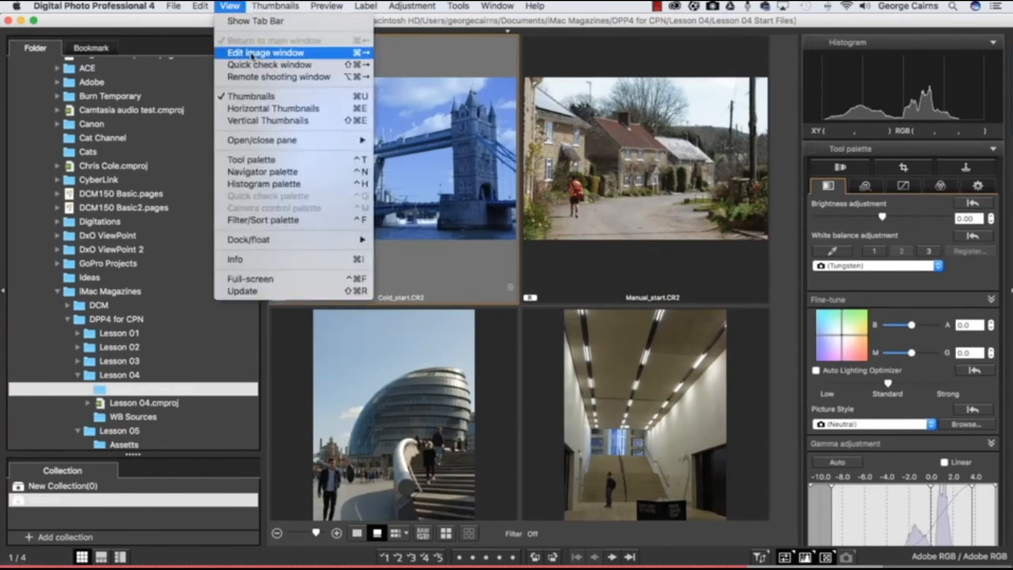
left_click(261, 52)
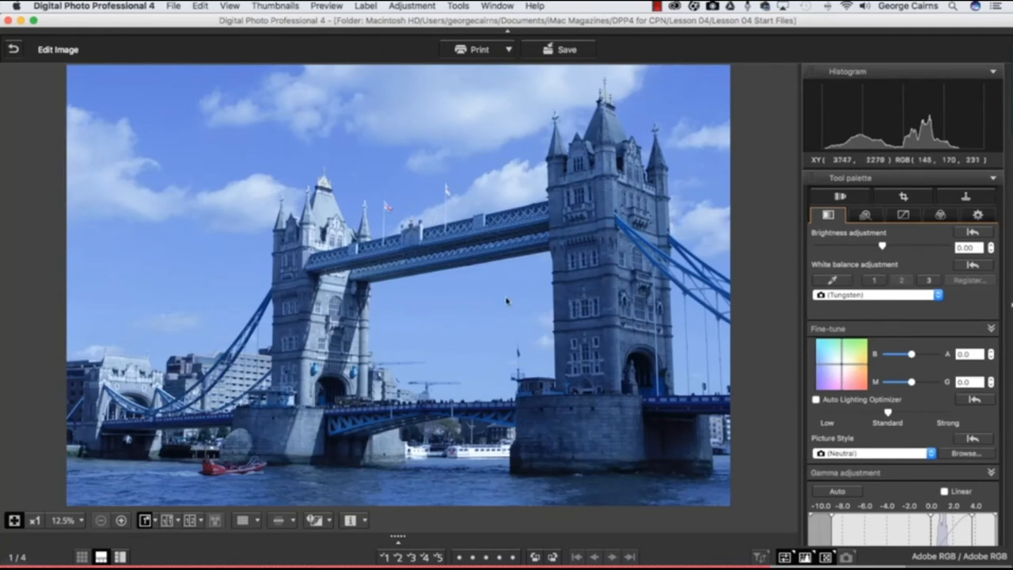
mouse_move(386, 266)
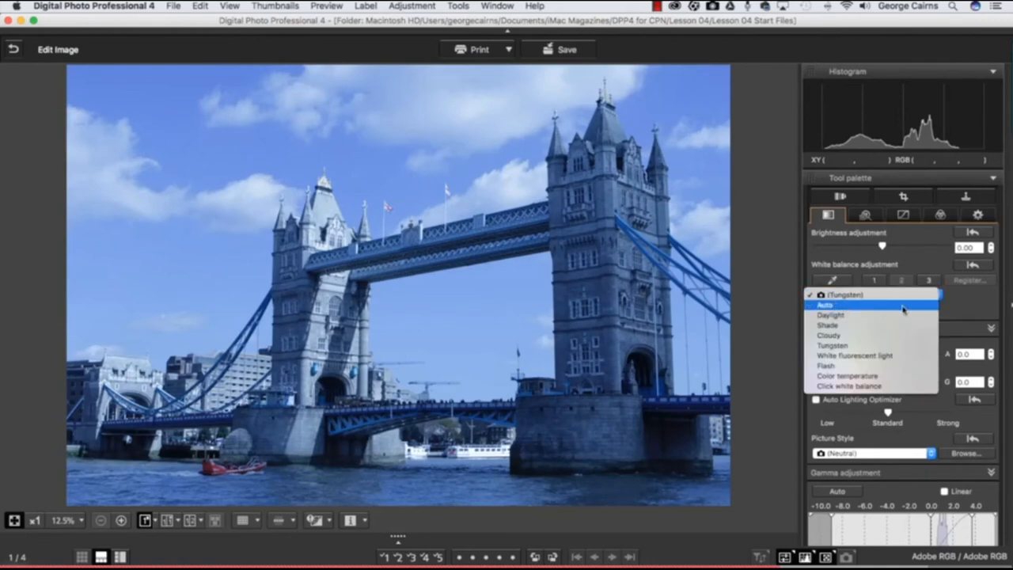
- Try Auto white balance on the Tower Bridge photo, then reopen the preset list
left_click(829, 304)
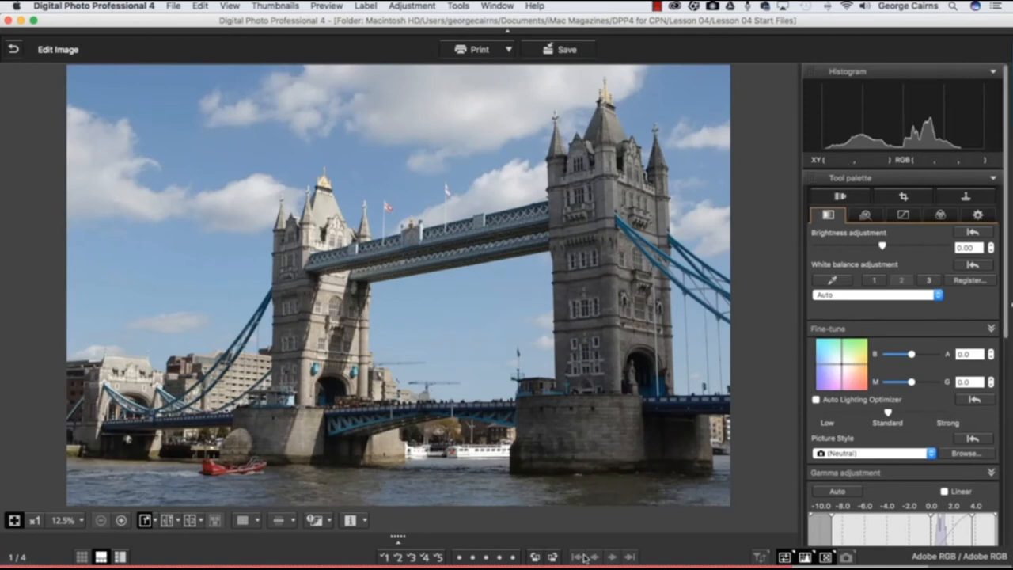
mouse_move(567, 238)
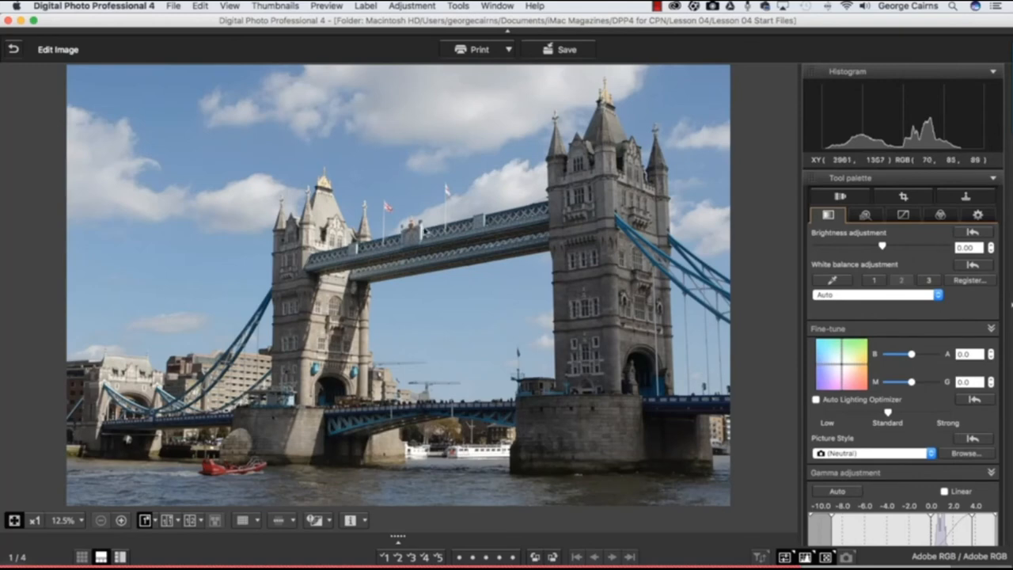
left_click(877, 295)
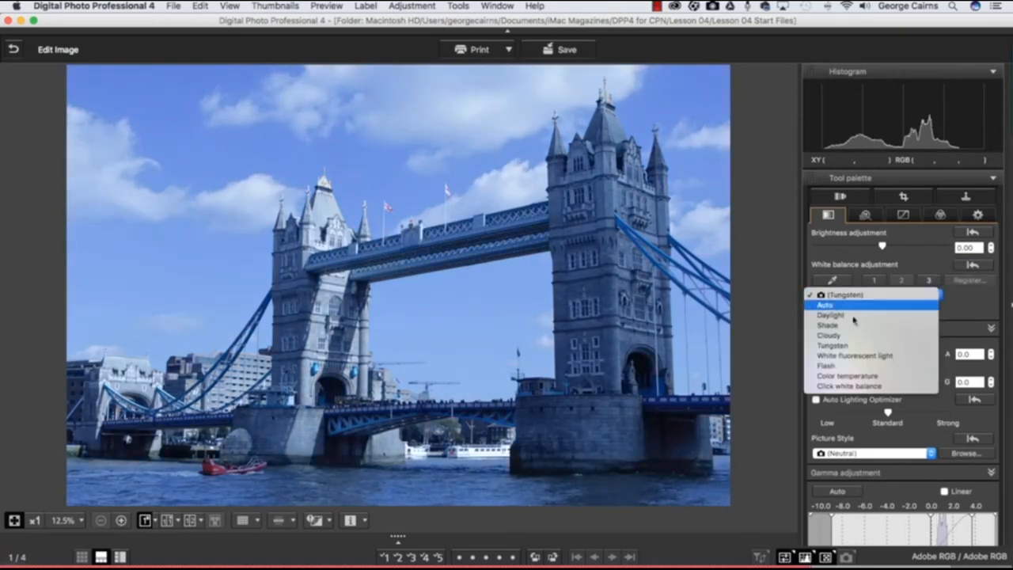
- Choose Click white balance and pick a neutral grey tone on the bridge
left_click(850, 386)
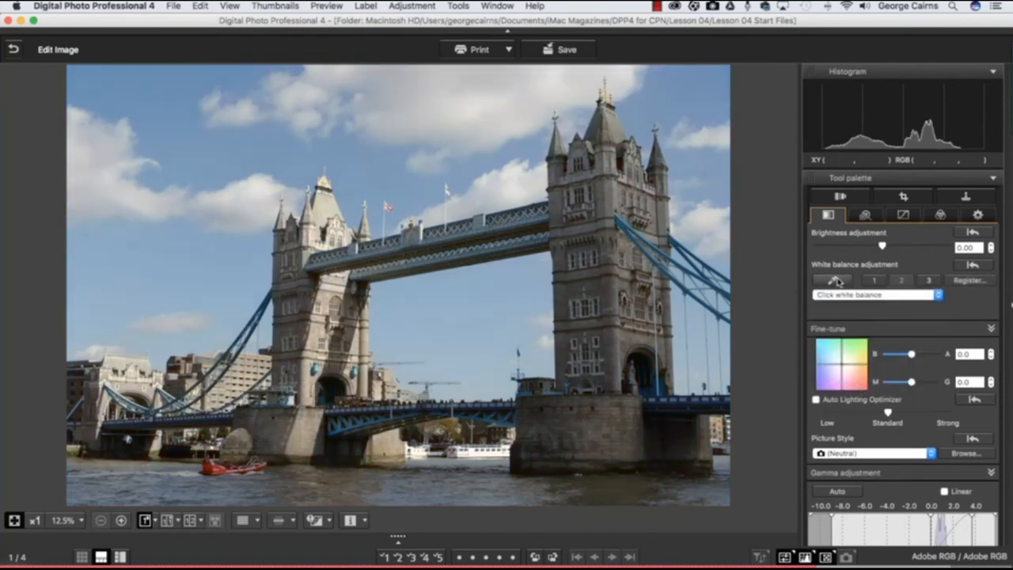
left_click(831, 279)
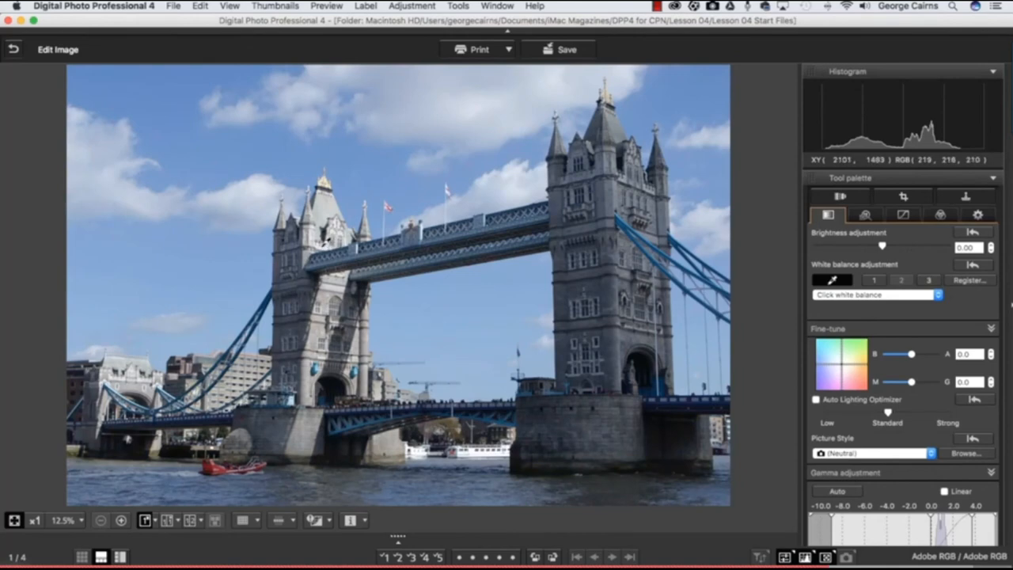
mouse_move(589, 243)
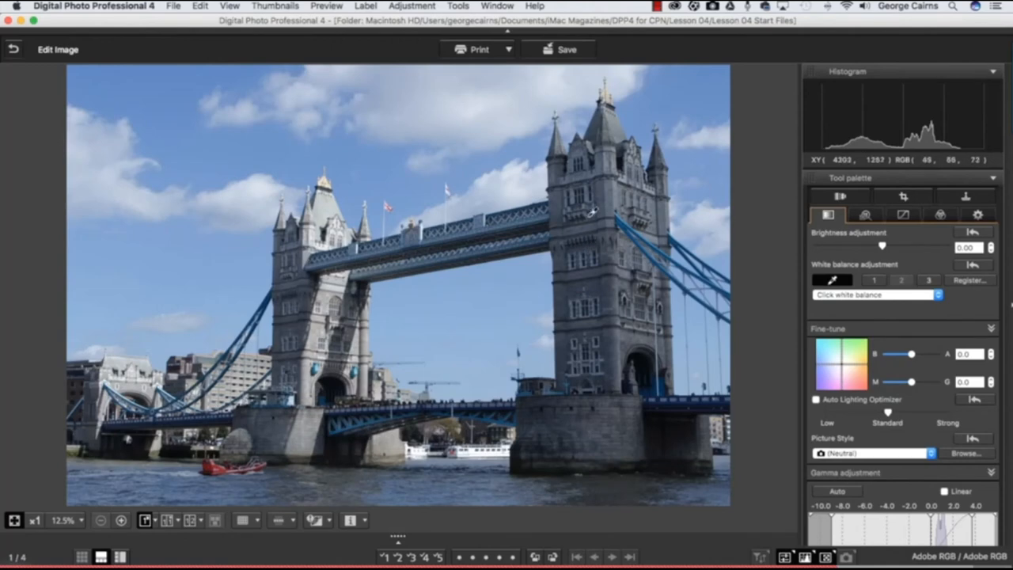
mouse_move(569, 257)
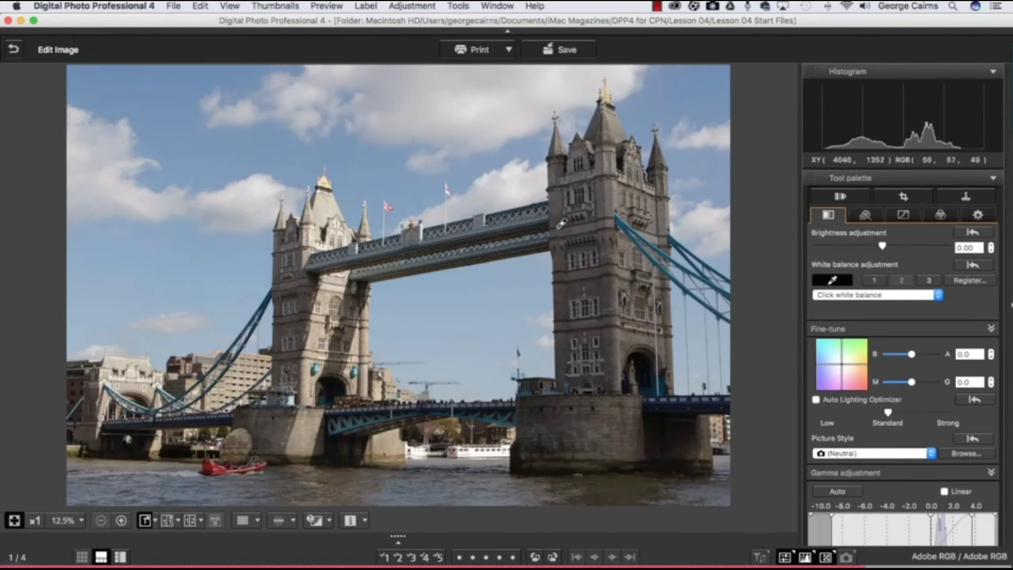
mouse_move(592, 288)
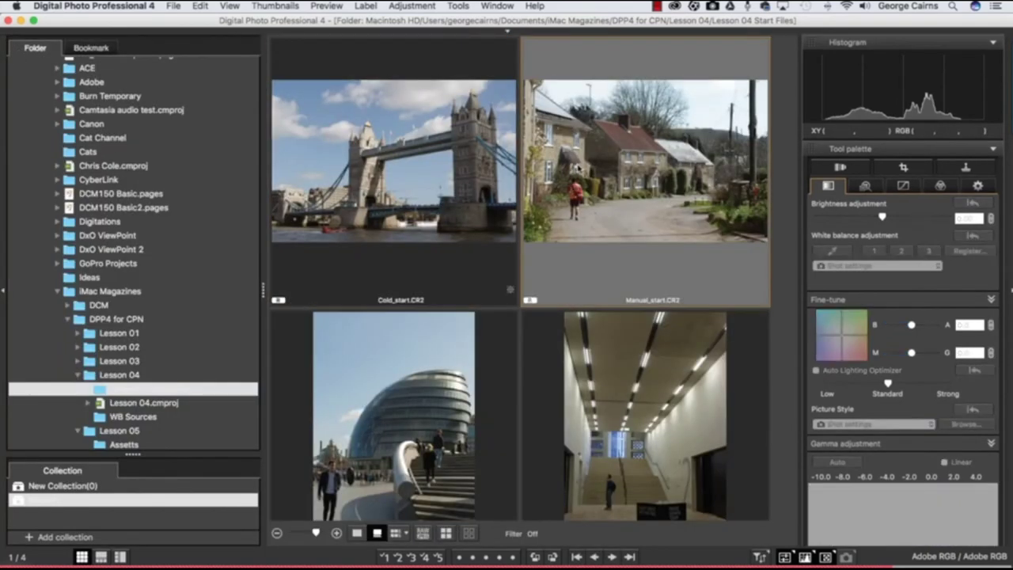
- Open the village street photo in the Edit image window
left_click(230, 6)
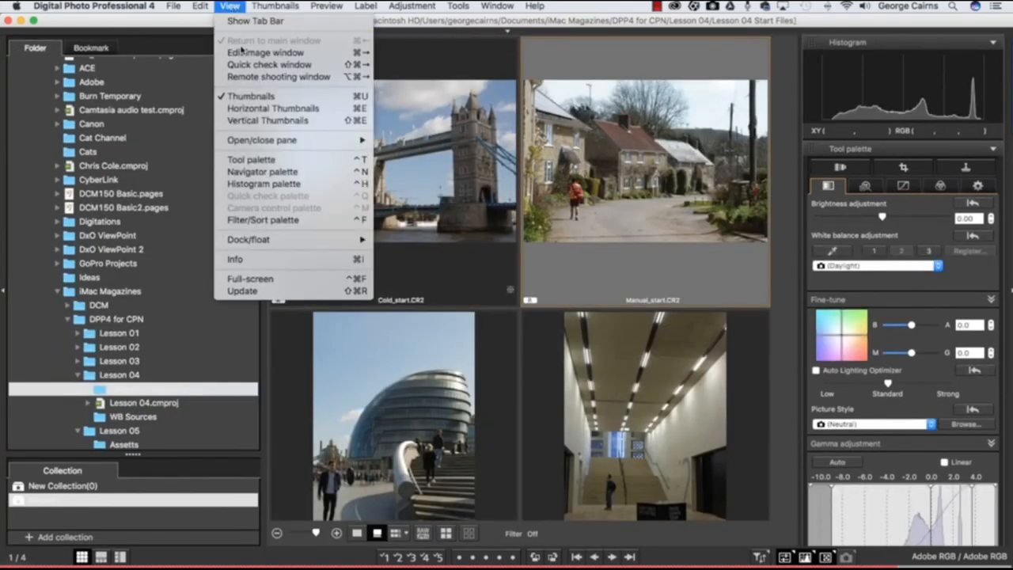
left_click(253, 52)
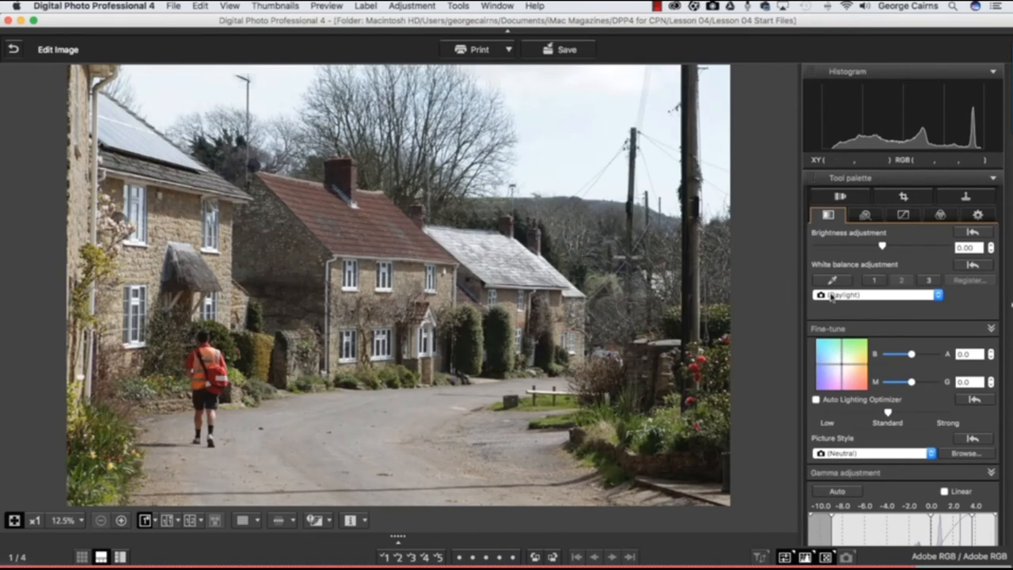
- Switch white balance to Color temperature and settle the slider at 7100 K after trying cooler values
left_click(874, 295)
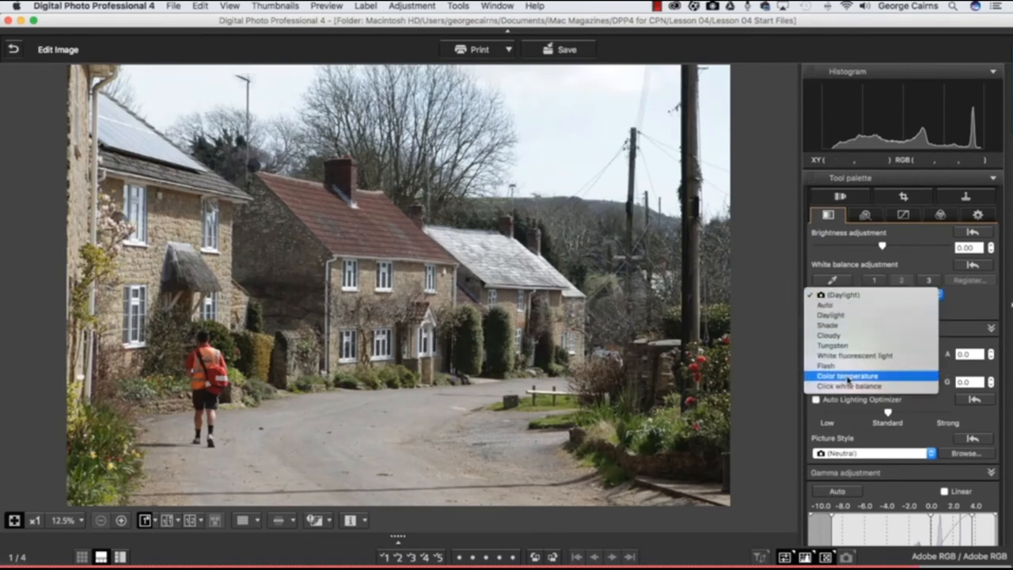
left_click(847, 375)
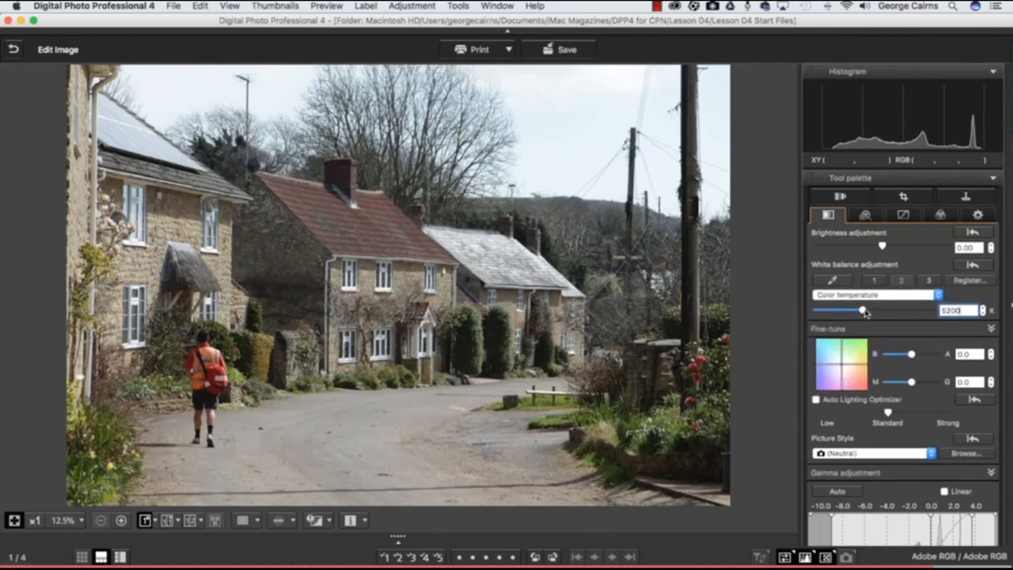
left_click_drag(861, 311, 869, 311)
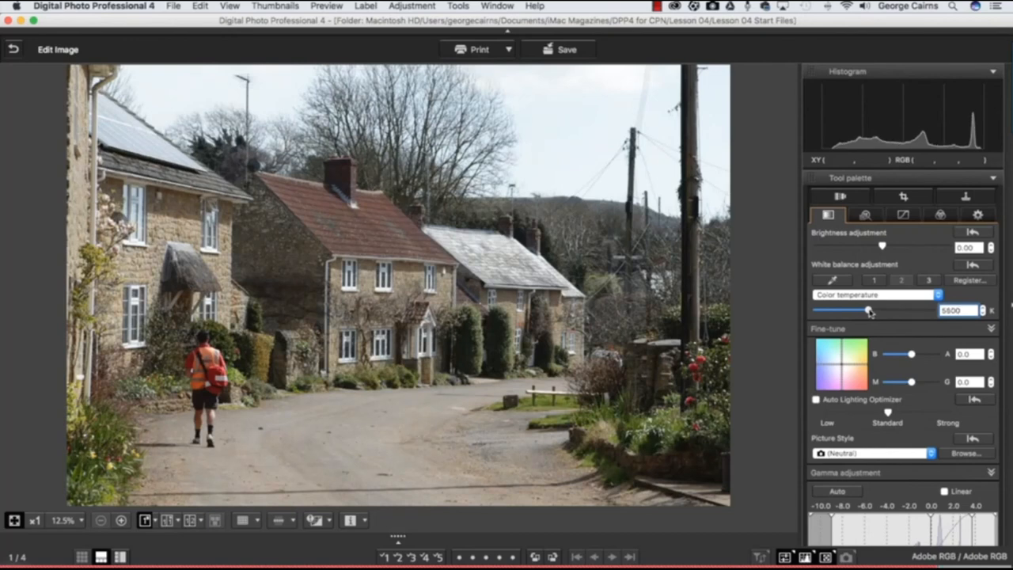
left_click_drag(869, 309, 858, 309)
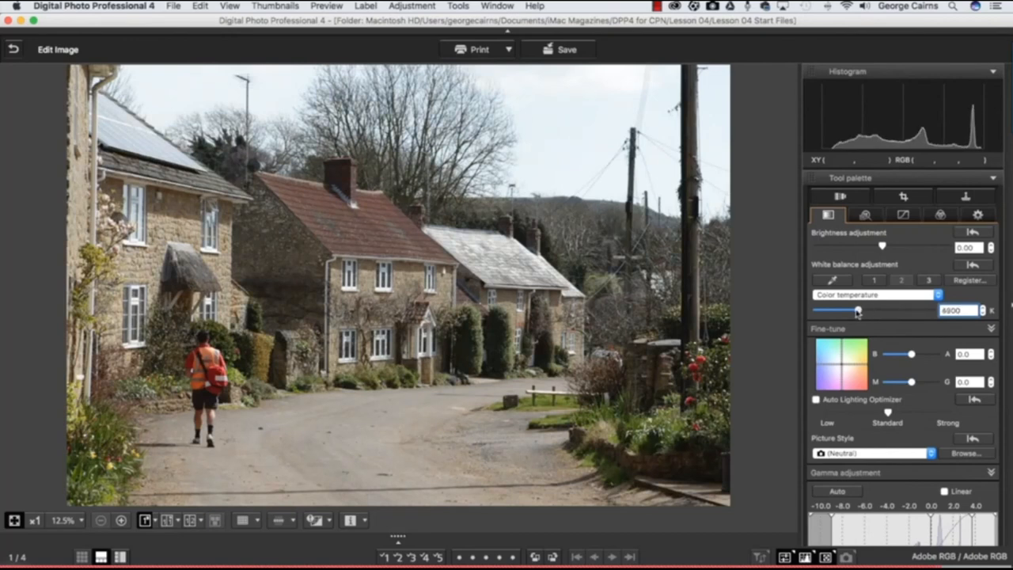
left_click_drag(858, 310, 836, 310)
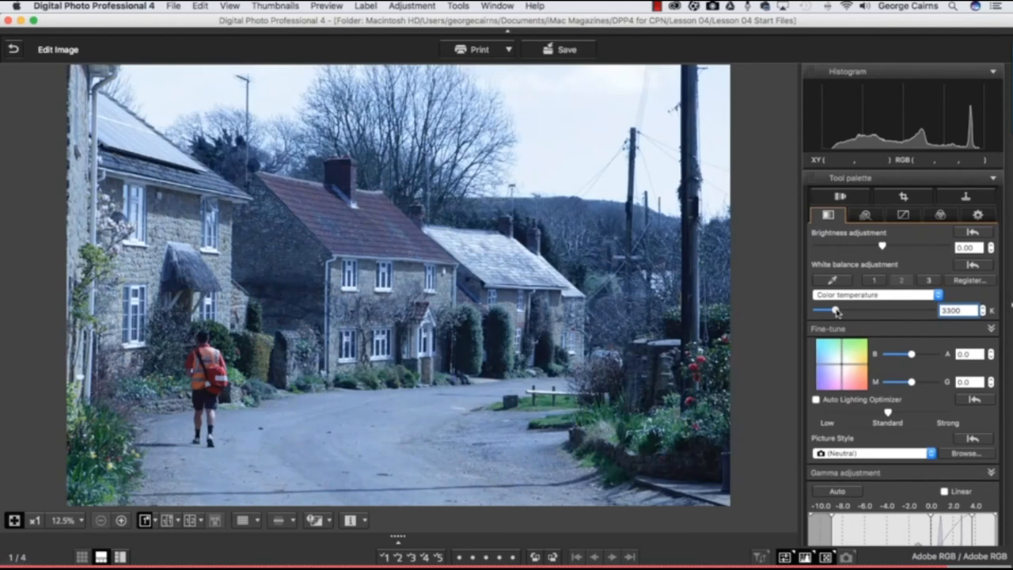
left_click_drag(835, 310, 889, 311)
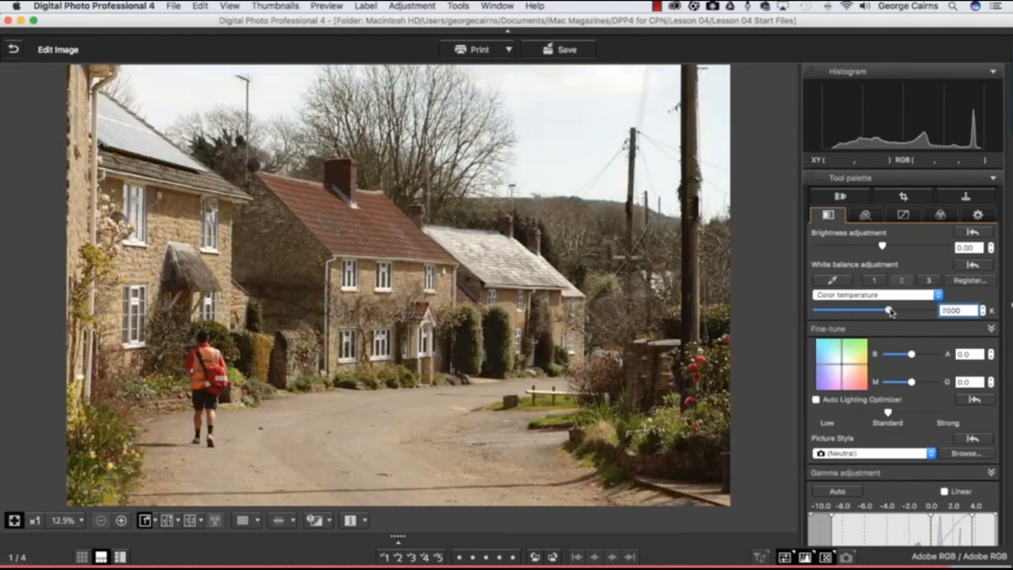
left_click_drag(887, 310, 893, 310)
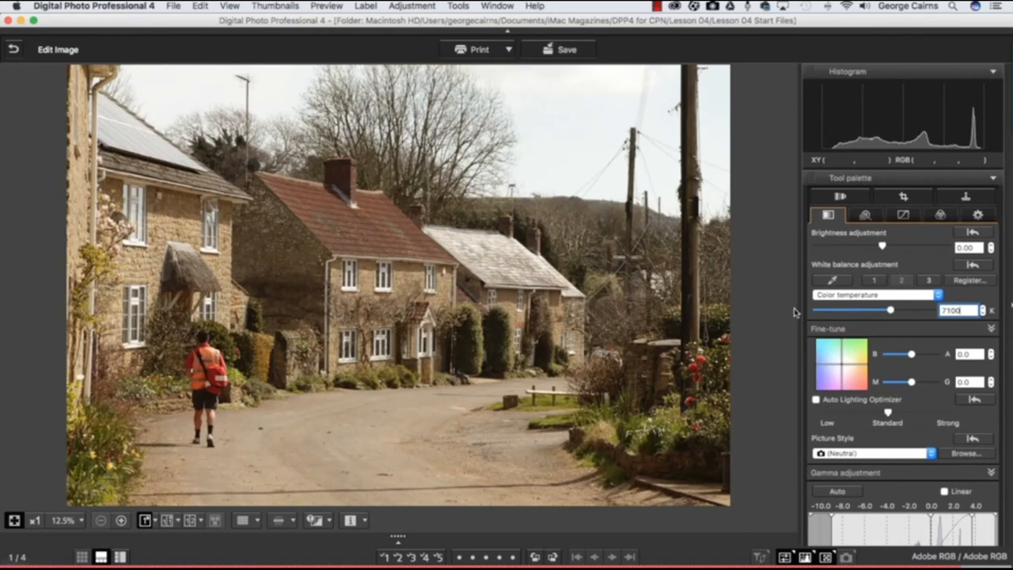
mouse_move(883, 318)
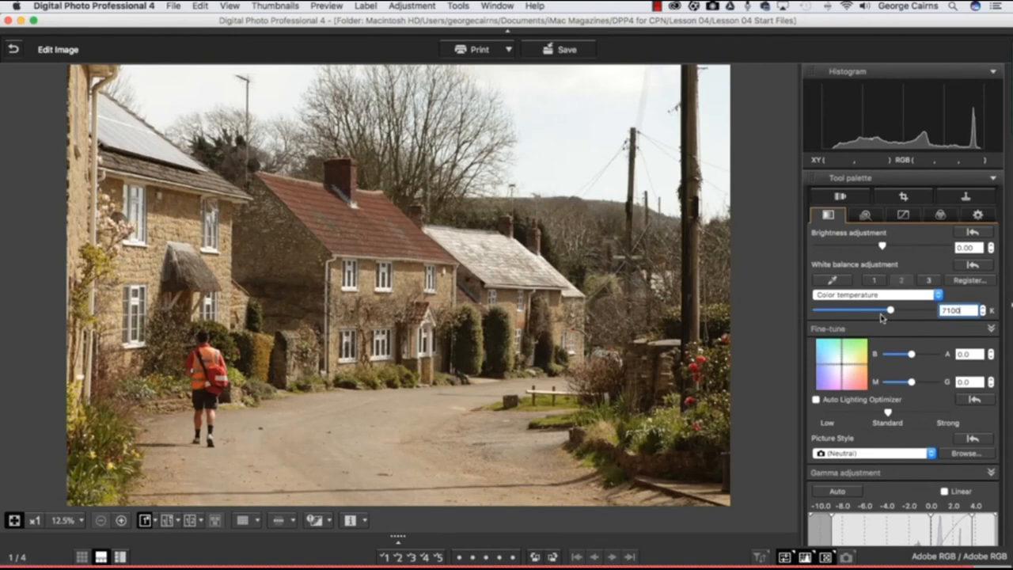